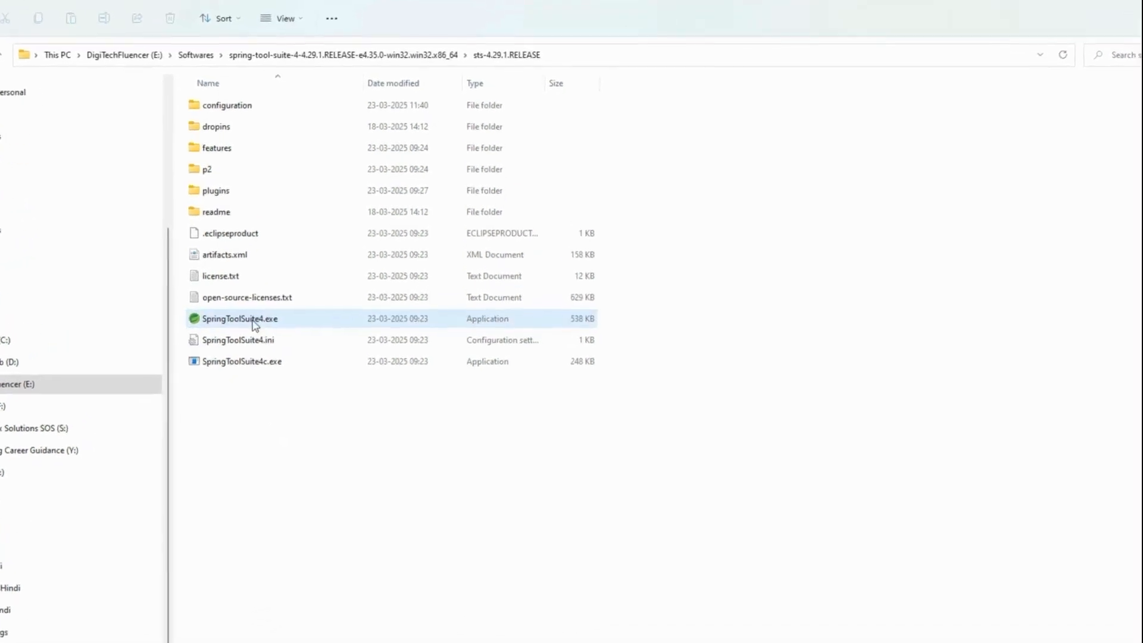
- Launch SpringToolSuite4.exe from the sts-4.29.1.RELEASE installation folder
double_click(238, 319)
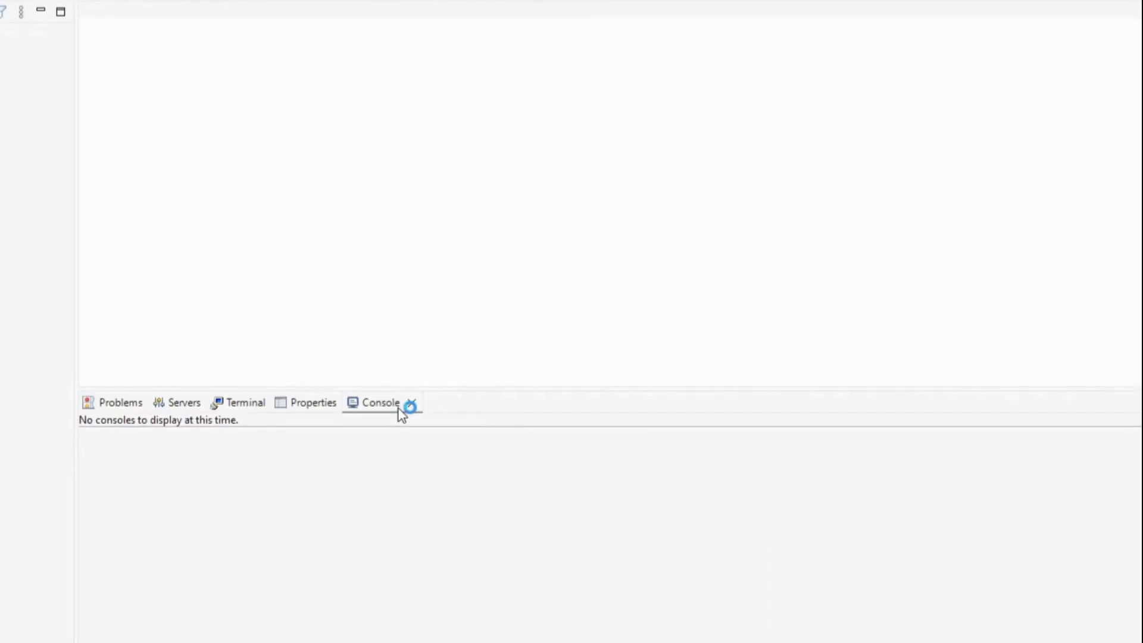
click(4, 23)
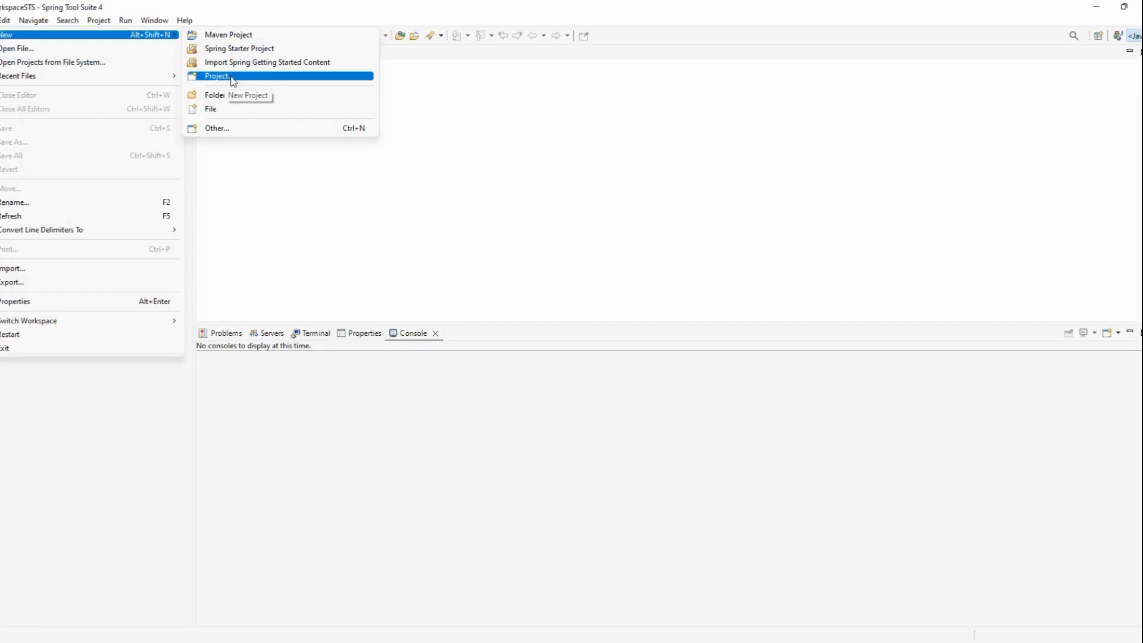
click(216, 76)
text(D)
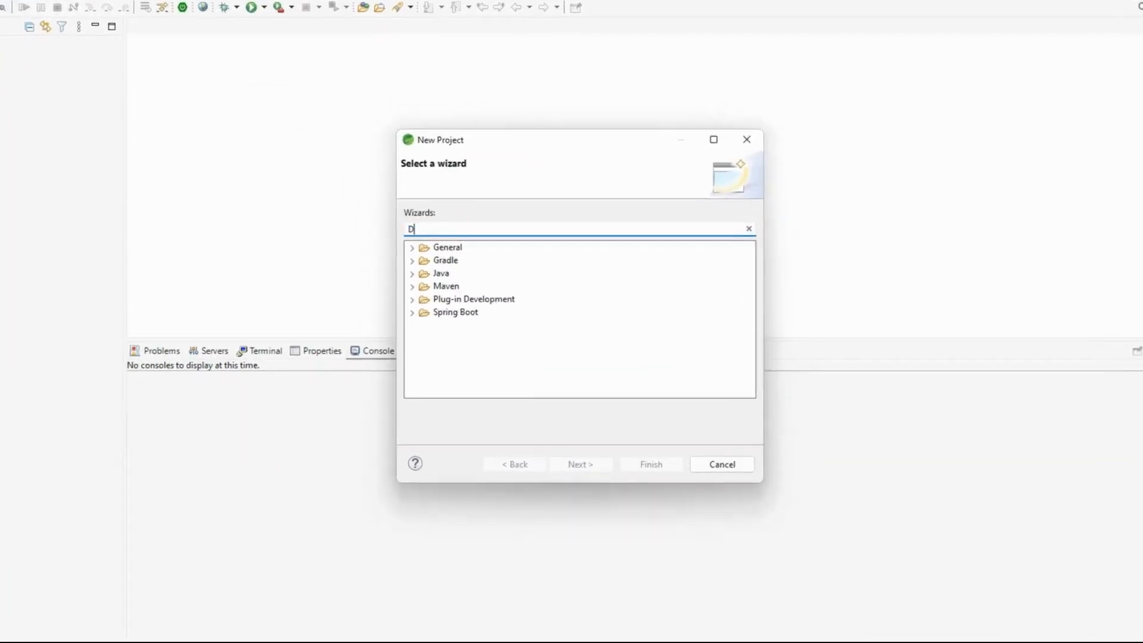
text(y)
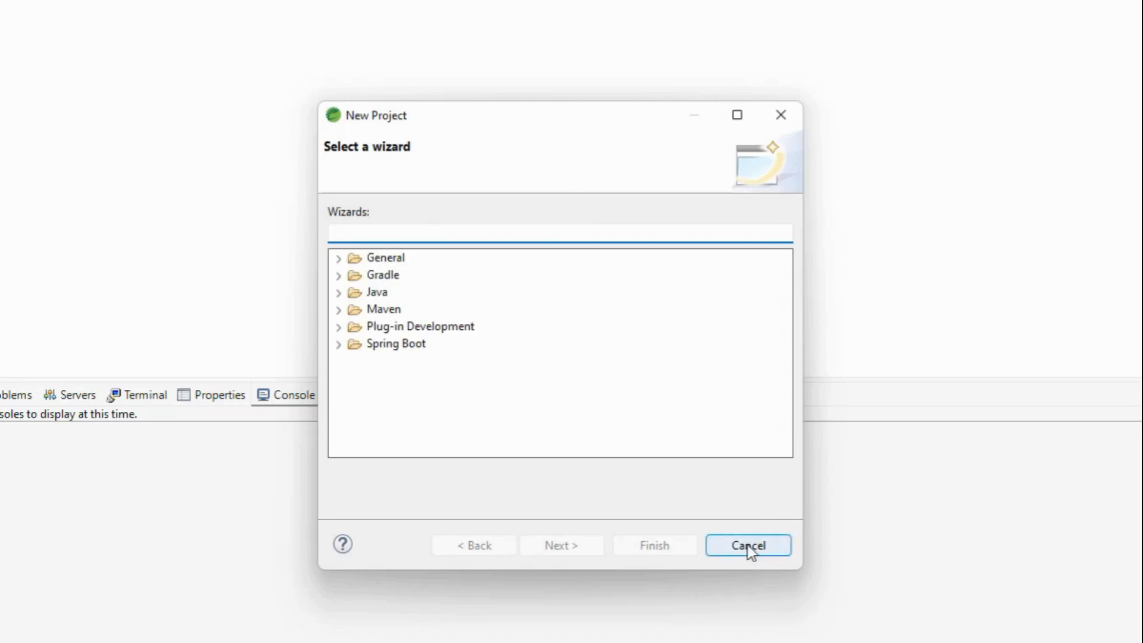
click(748, 546)
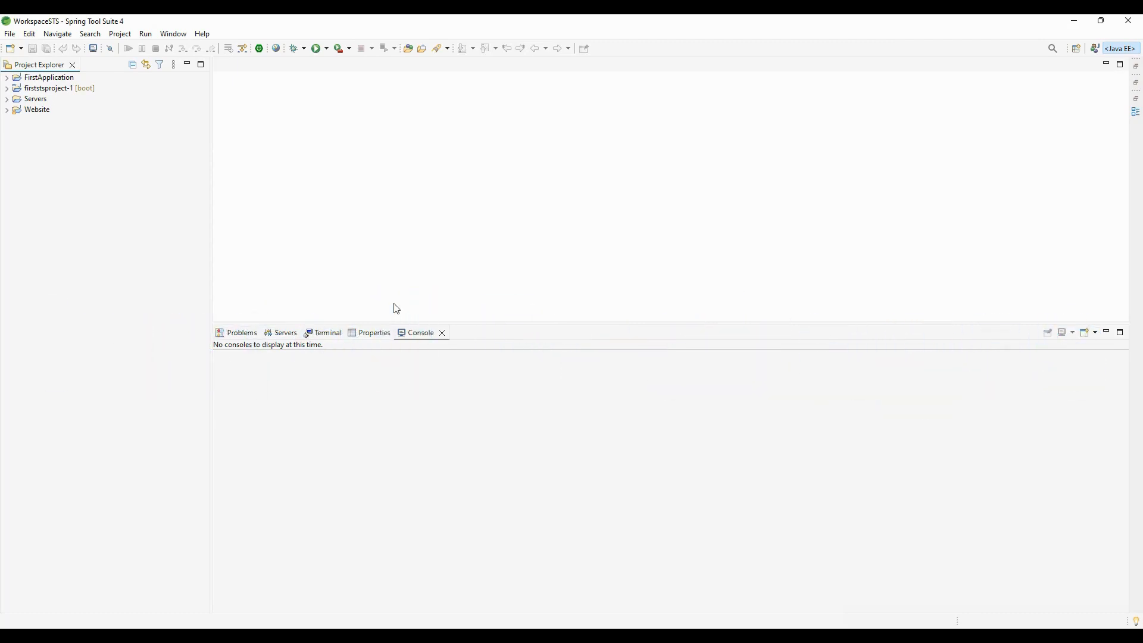
mouse_move(368, 230)
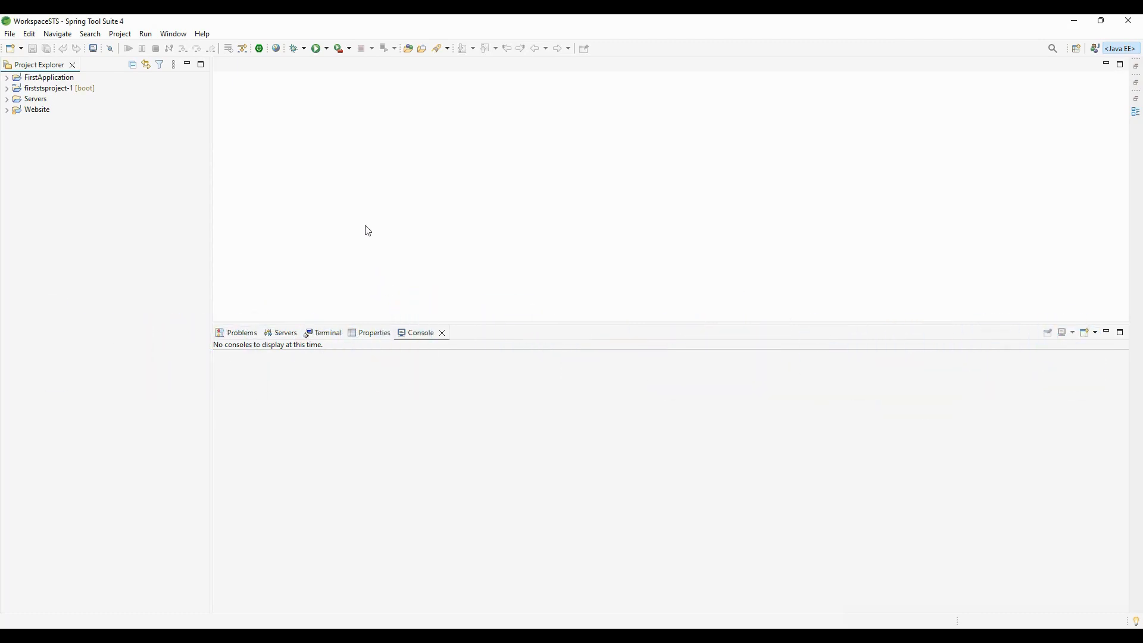
- Open Help > Install New Software and work with the Latest Eclipse Release site
click(202, 34)
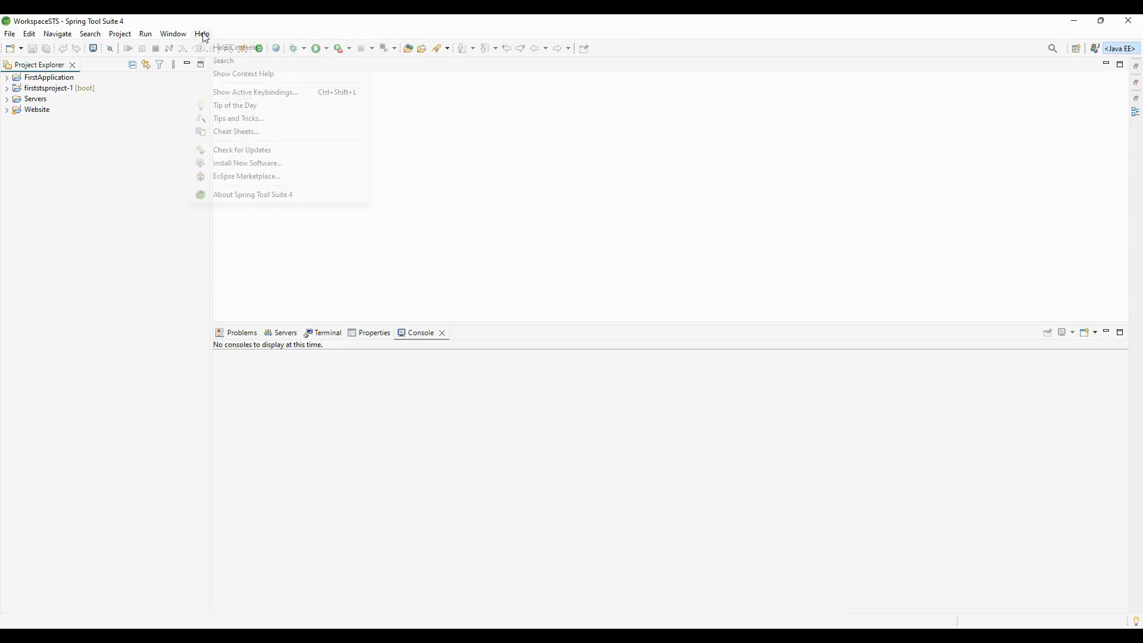
mouse_move(246, 163)
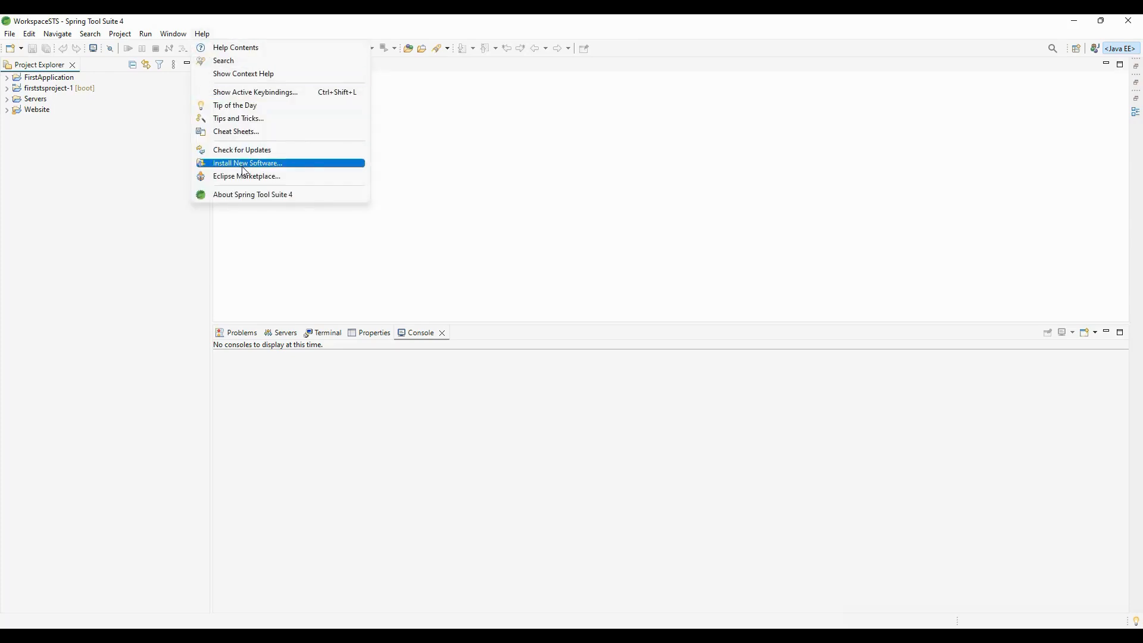
click(247, 162)
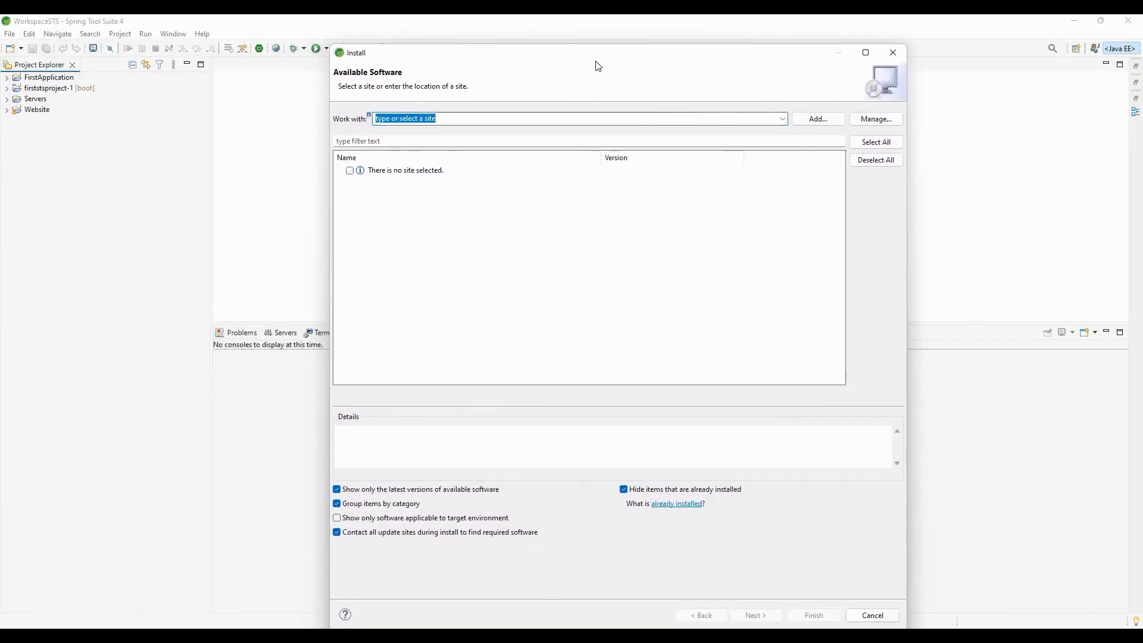
click(782, 119)
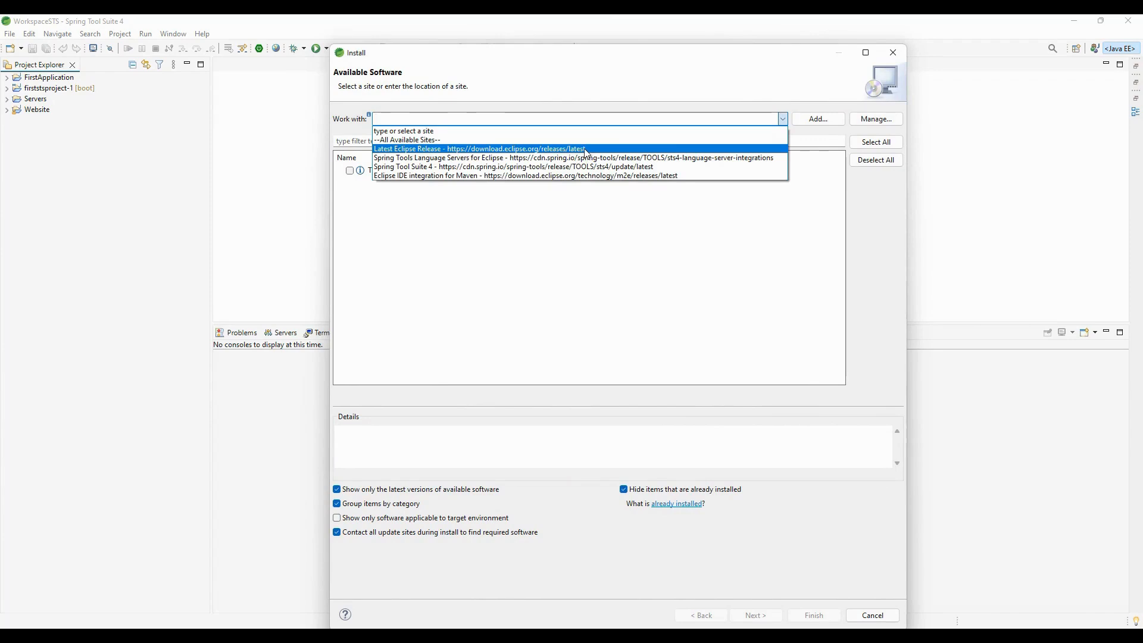
click(479, 149)
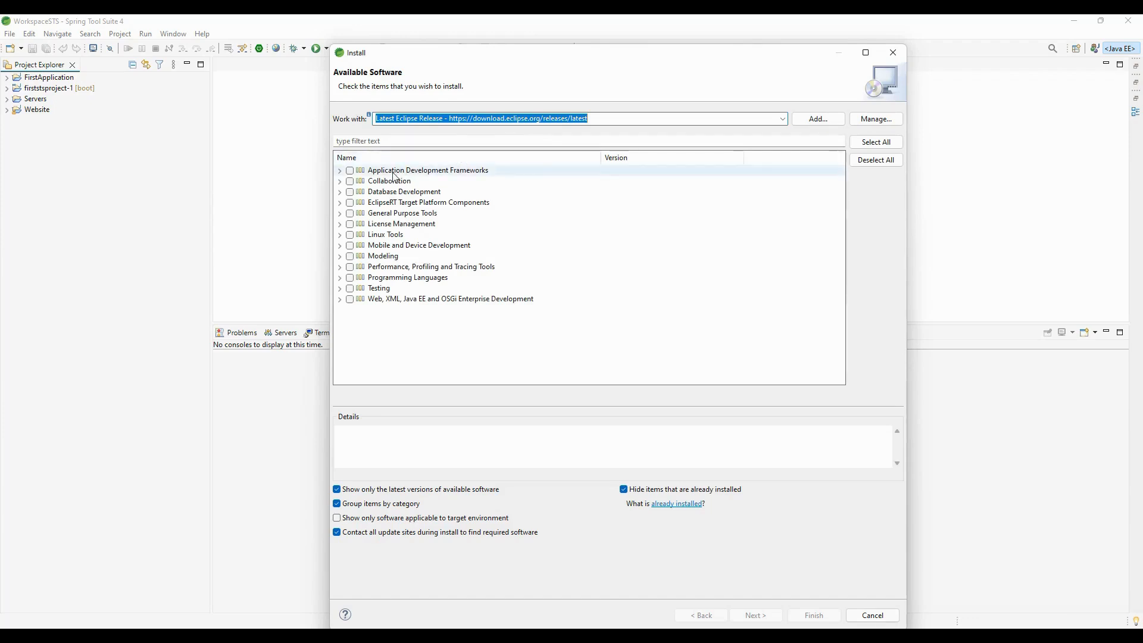
- Check the Java EE and Web Developer Tools packages under Web, XML, Java EE and OSGi Enterprise Development, then proceed
click(389, 181)
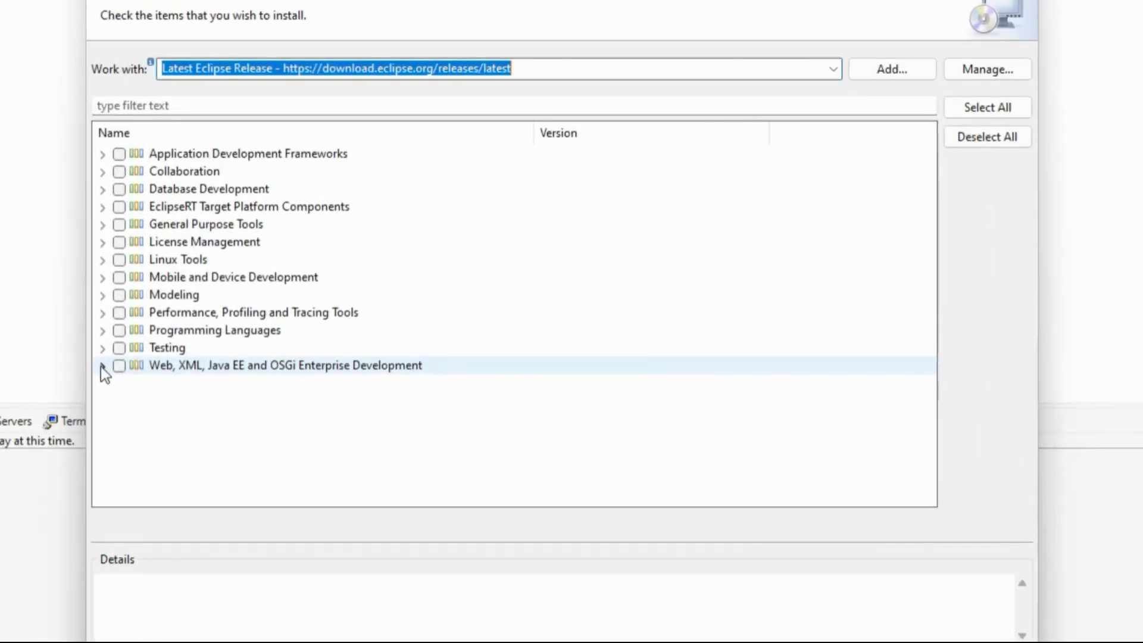
click(103, 365)
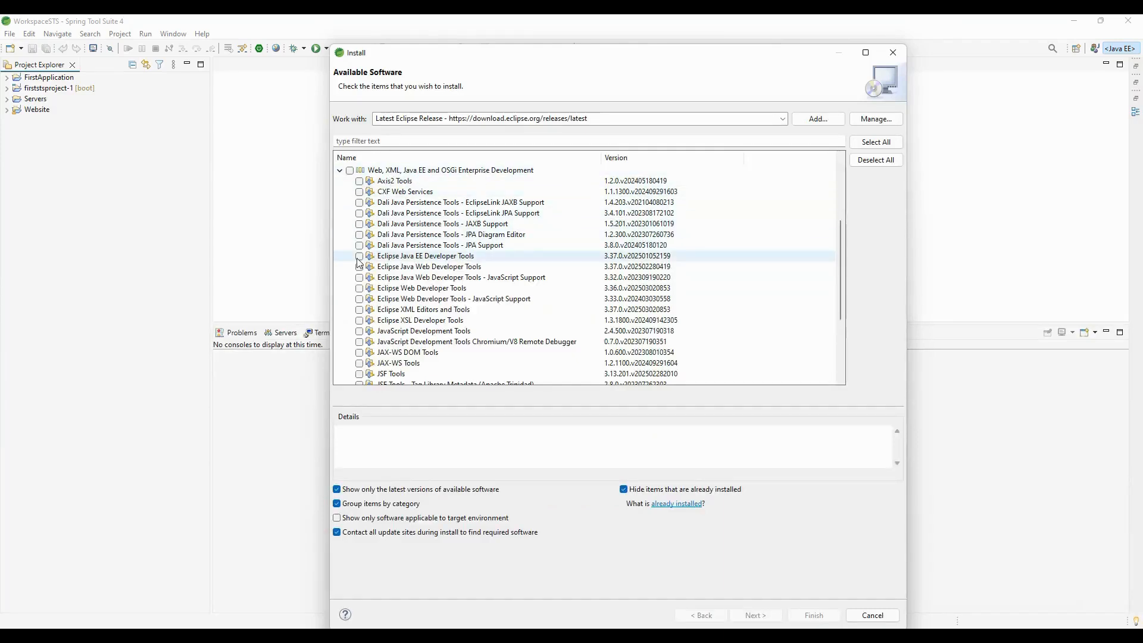
click(358, 256)
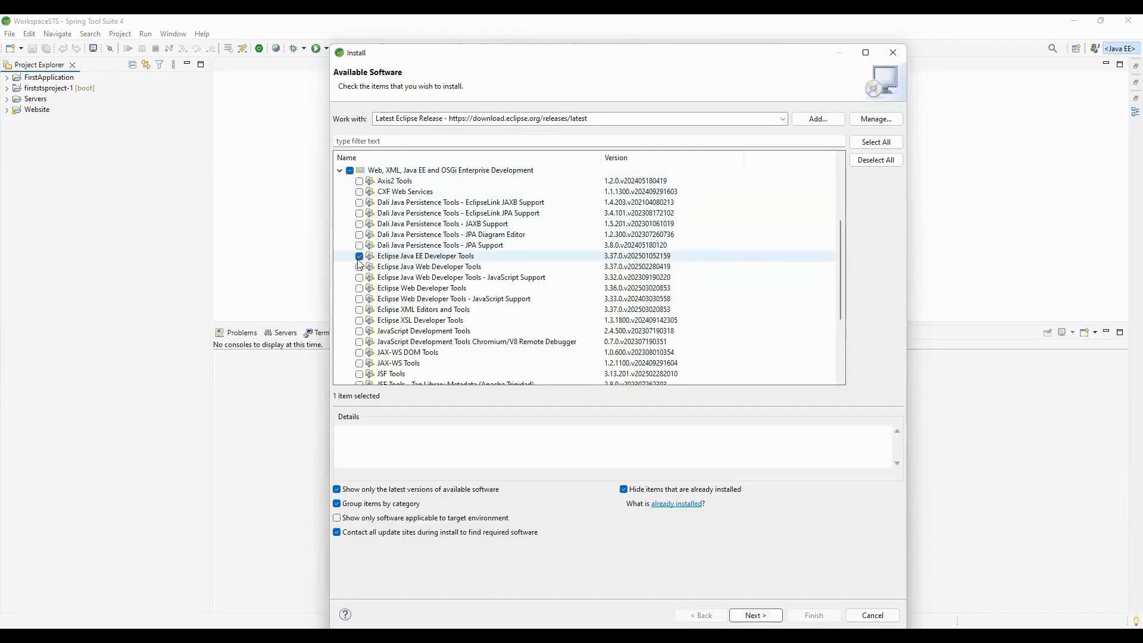
click(358, 299)
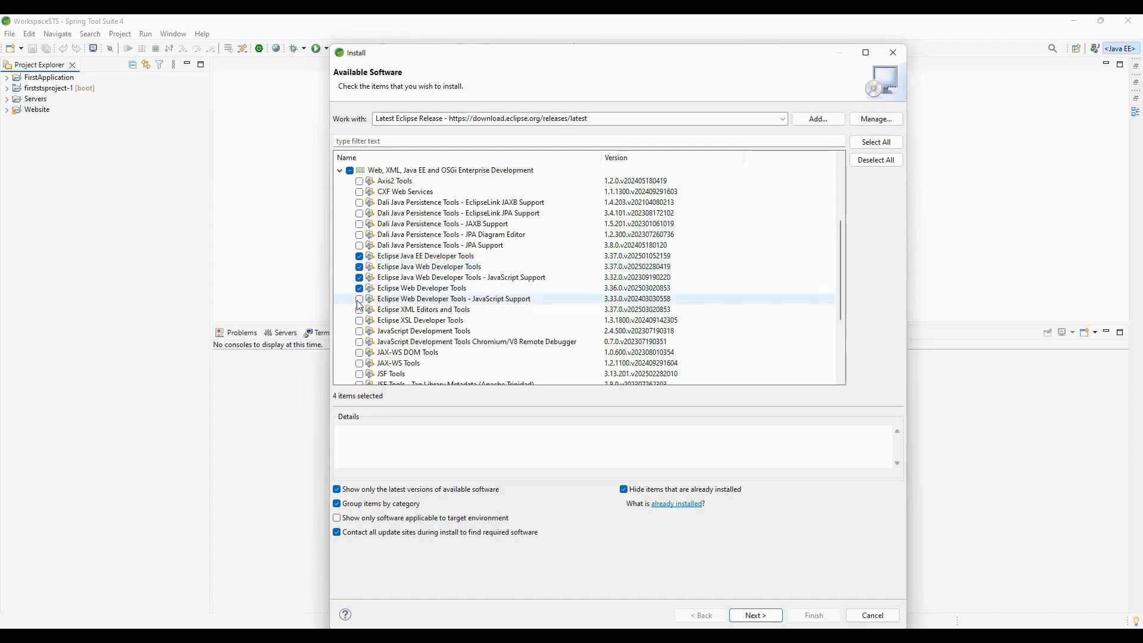
click(358, 299)
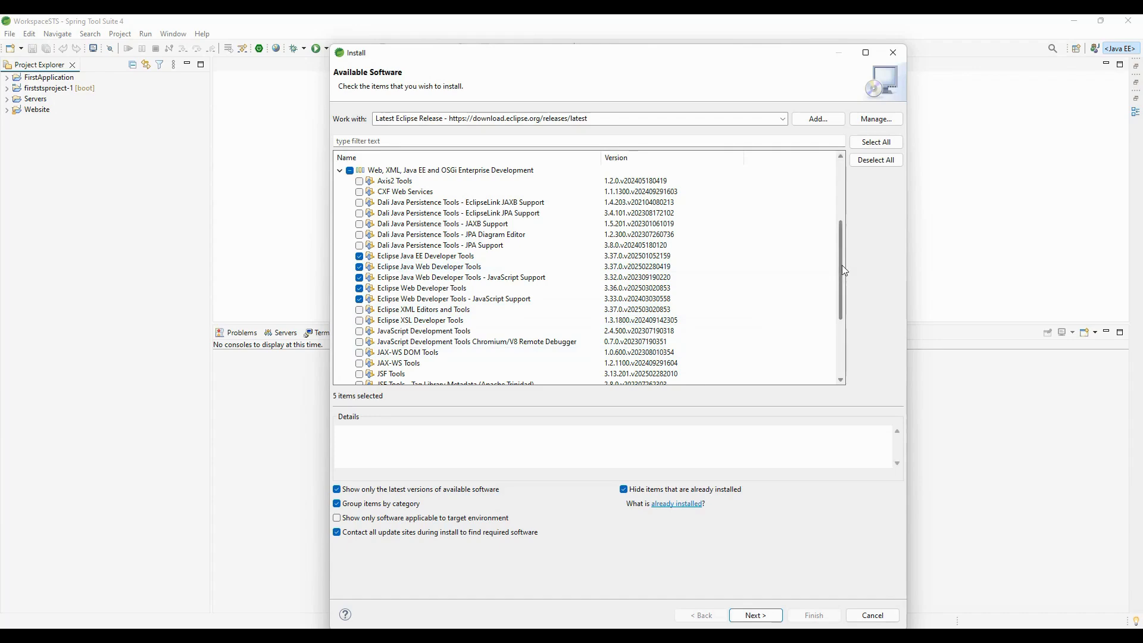
scroll(down, 3)
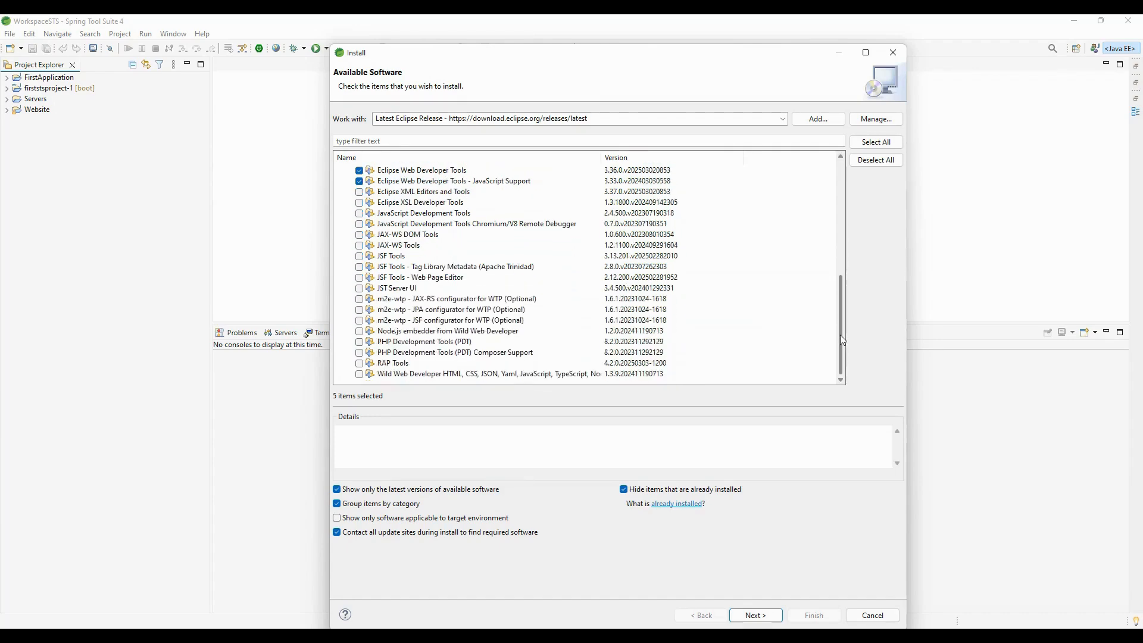
click(450, 309)
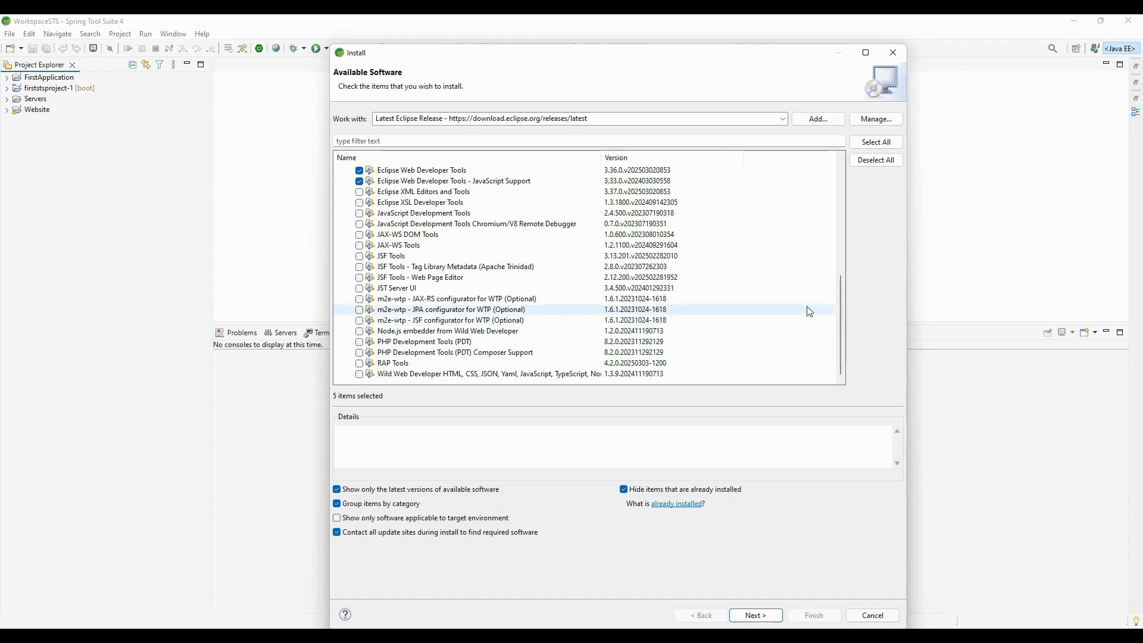
click(755, 615)
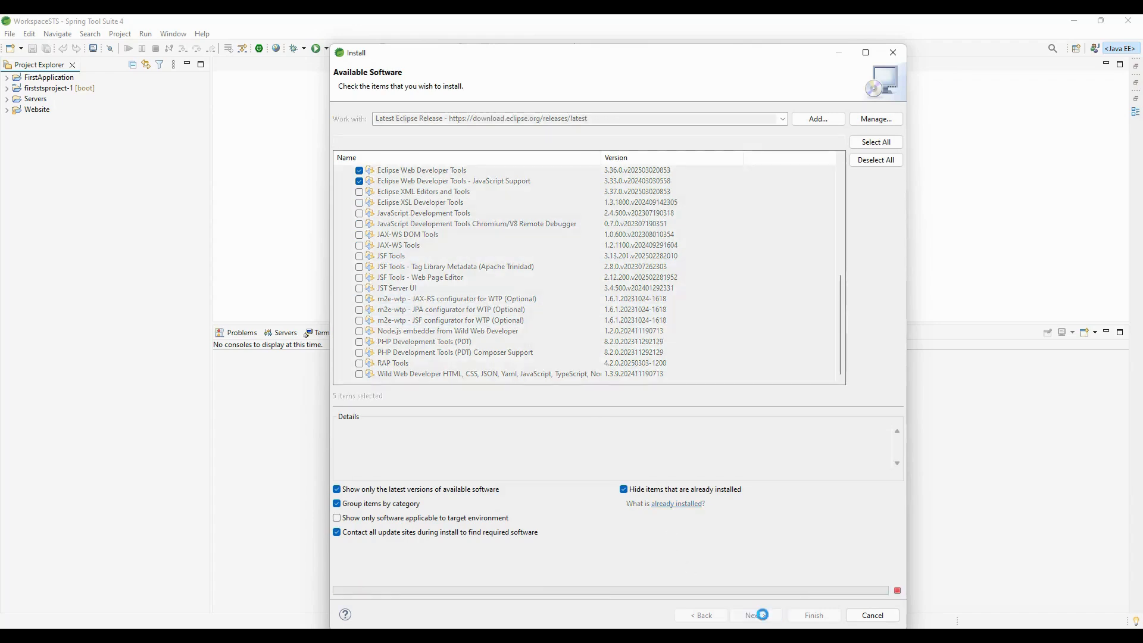
- Review the install details for the five packages and accept the Eclipse Foundation license terms
click(754, 615)
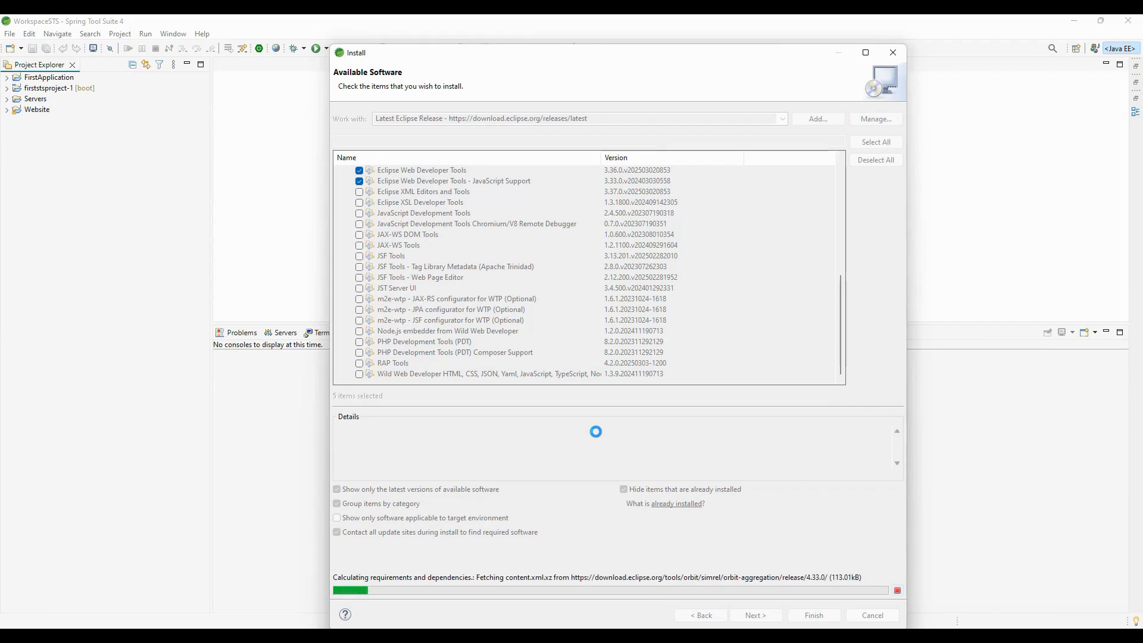
click(756, 614)
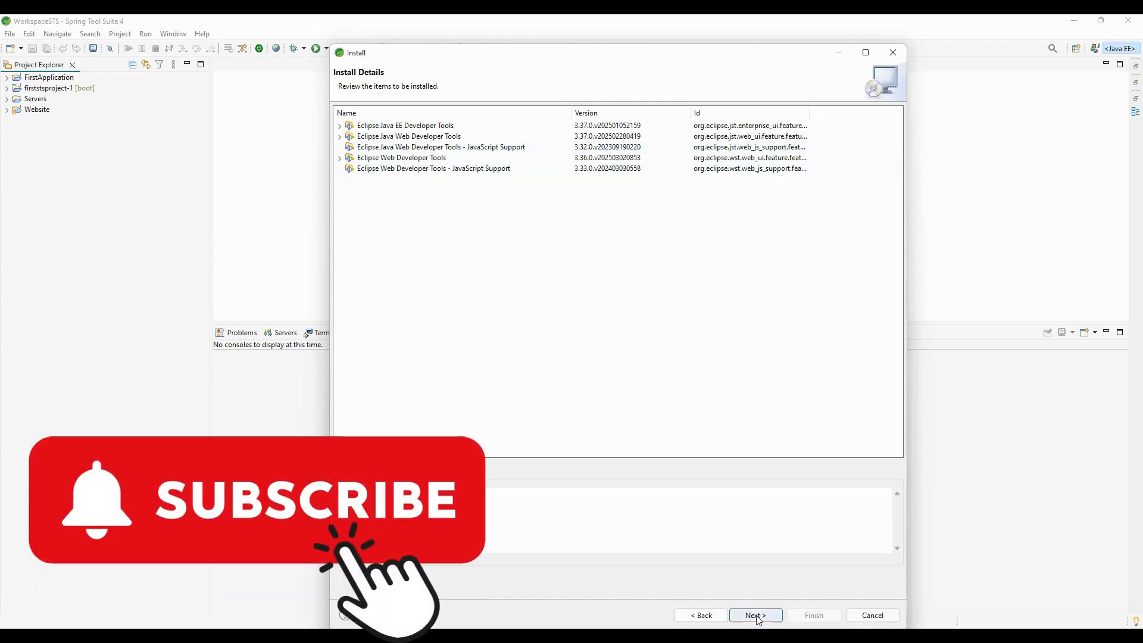
click(755, 615)
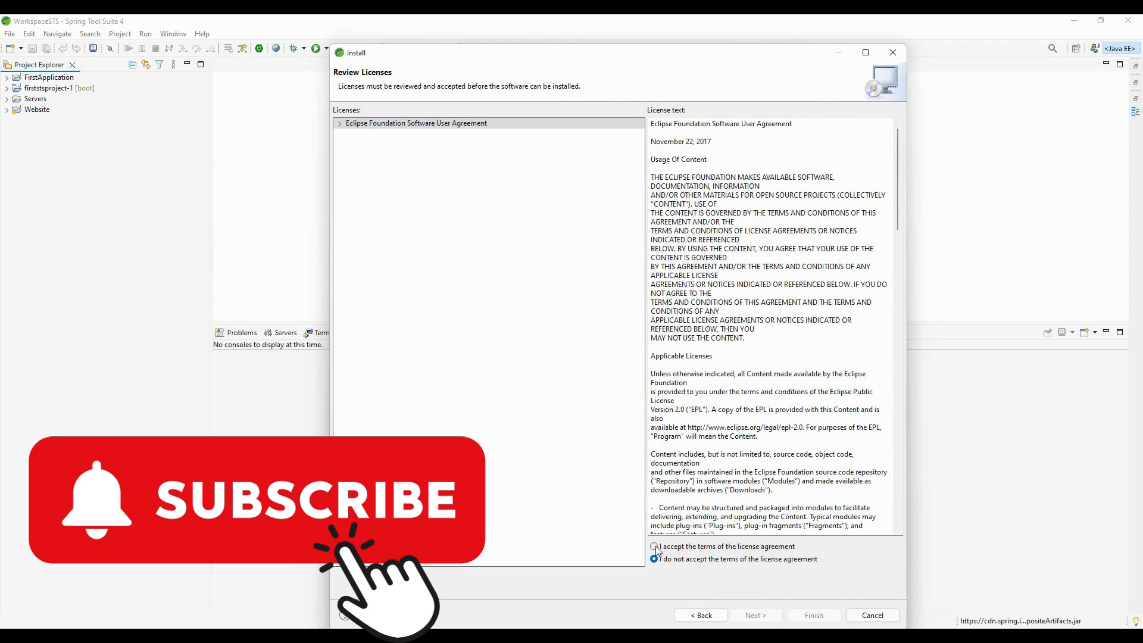
click(653, 546)
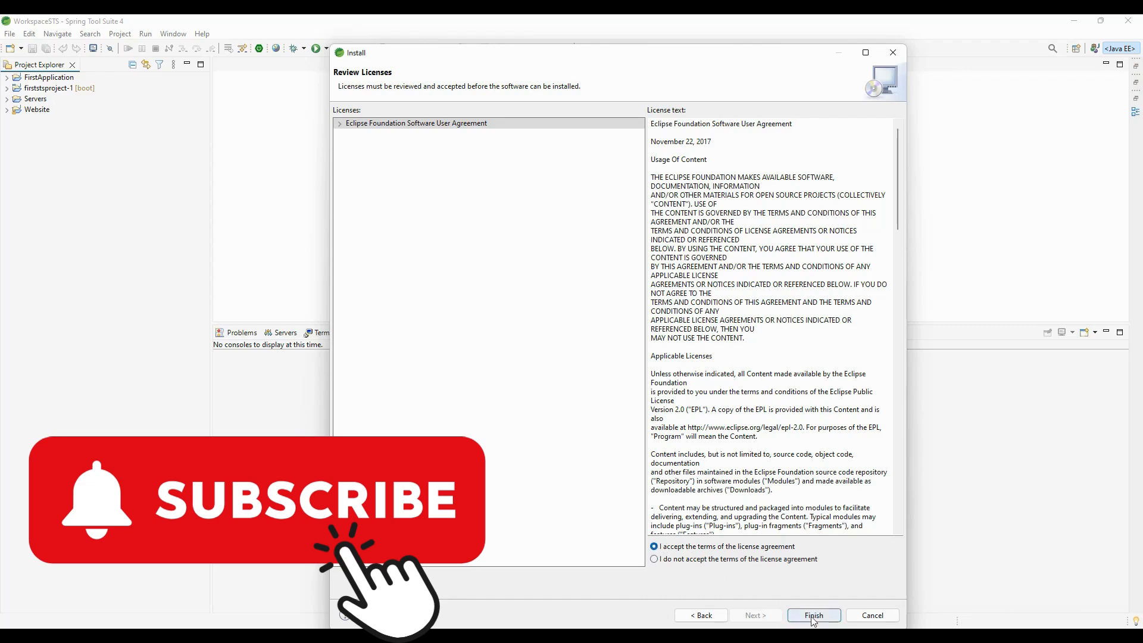
- Start the install, trust the PGP-signed and unsigned artifacts, and let installation finish
click(815, 615)
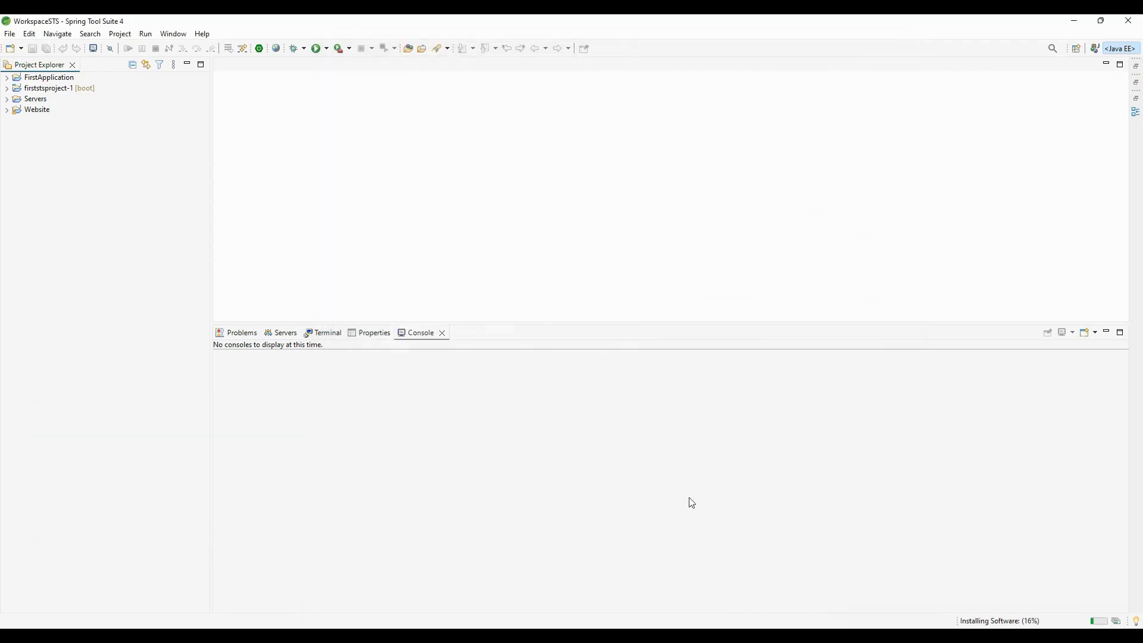
mouse_move(930, 602)
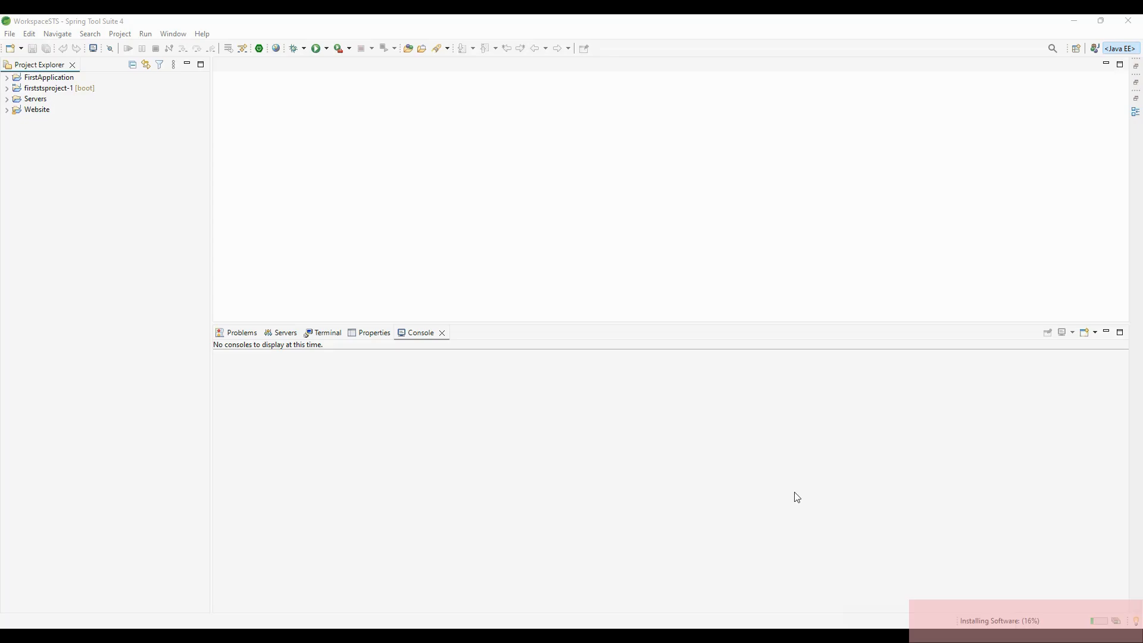
mouse_move(1099, 619)
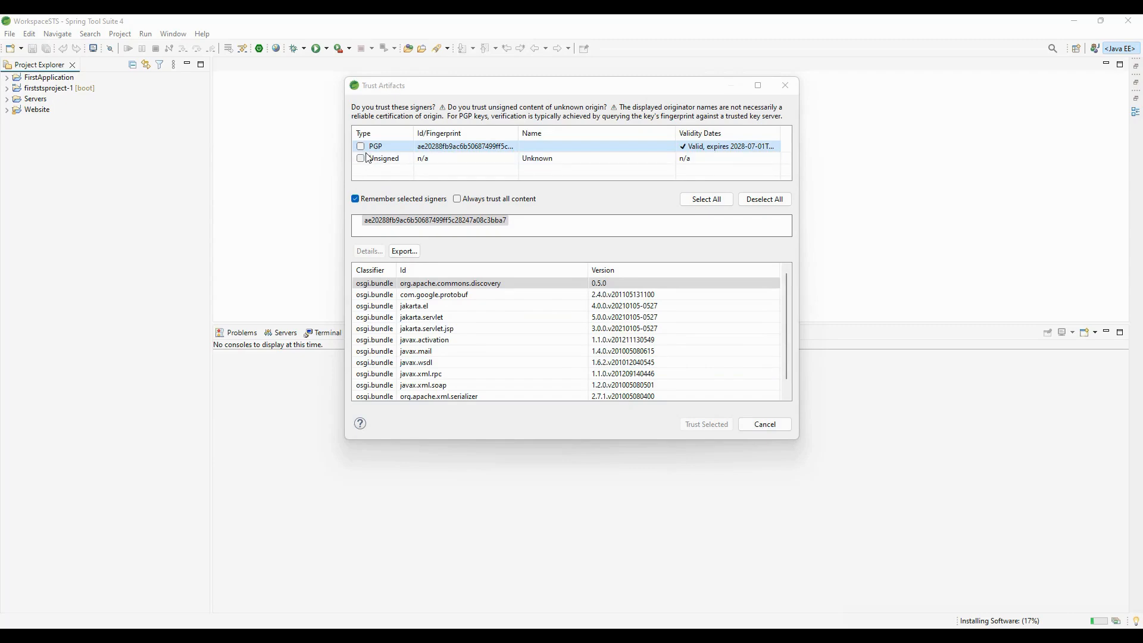
click(360, 146)
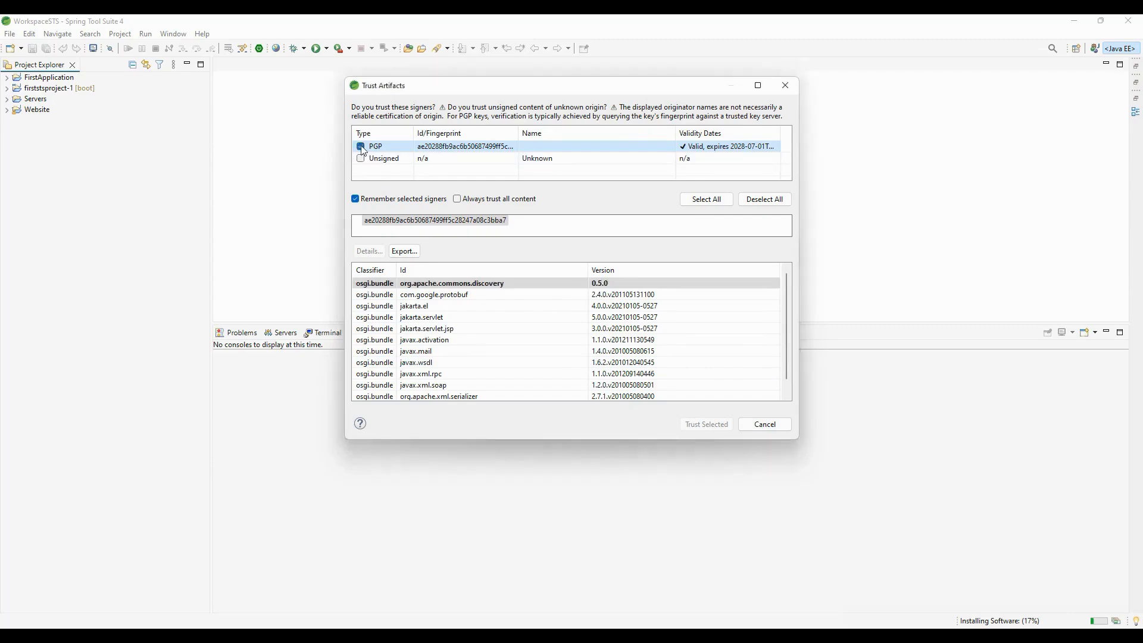
click(360, 159)
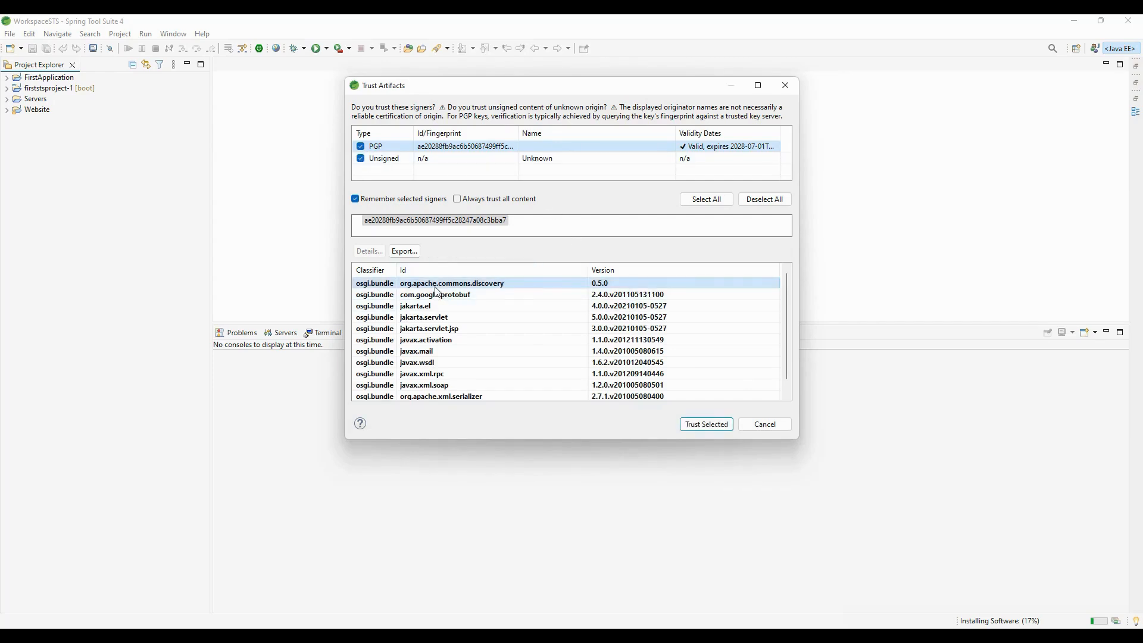
mouse_move(706, 292)
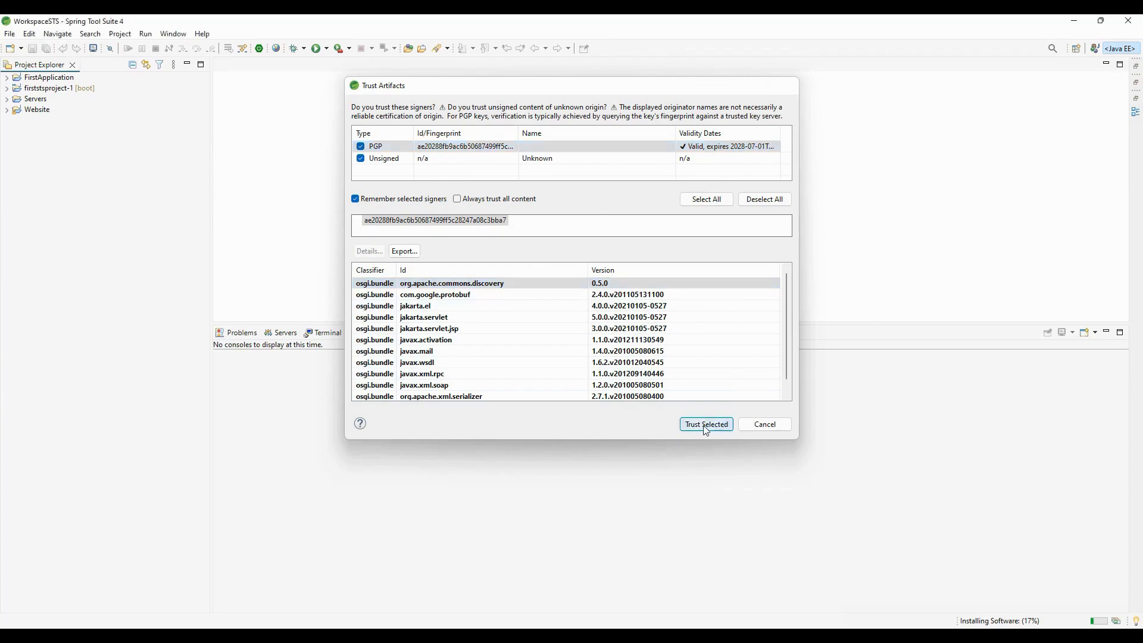
click(705, 424)
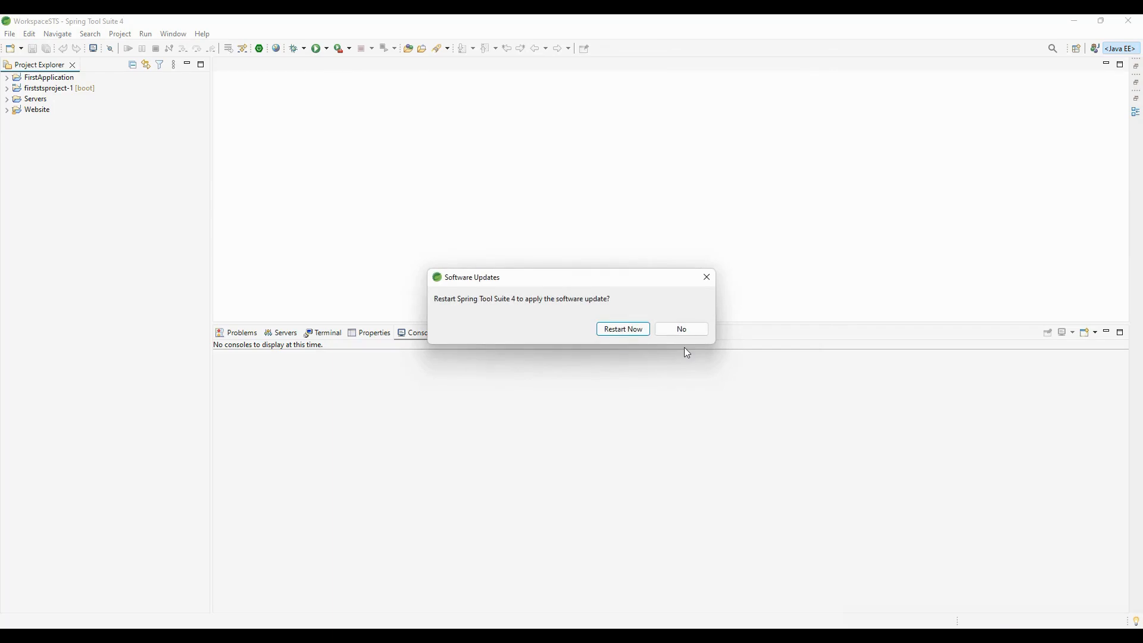
mouse_move(617, 312)
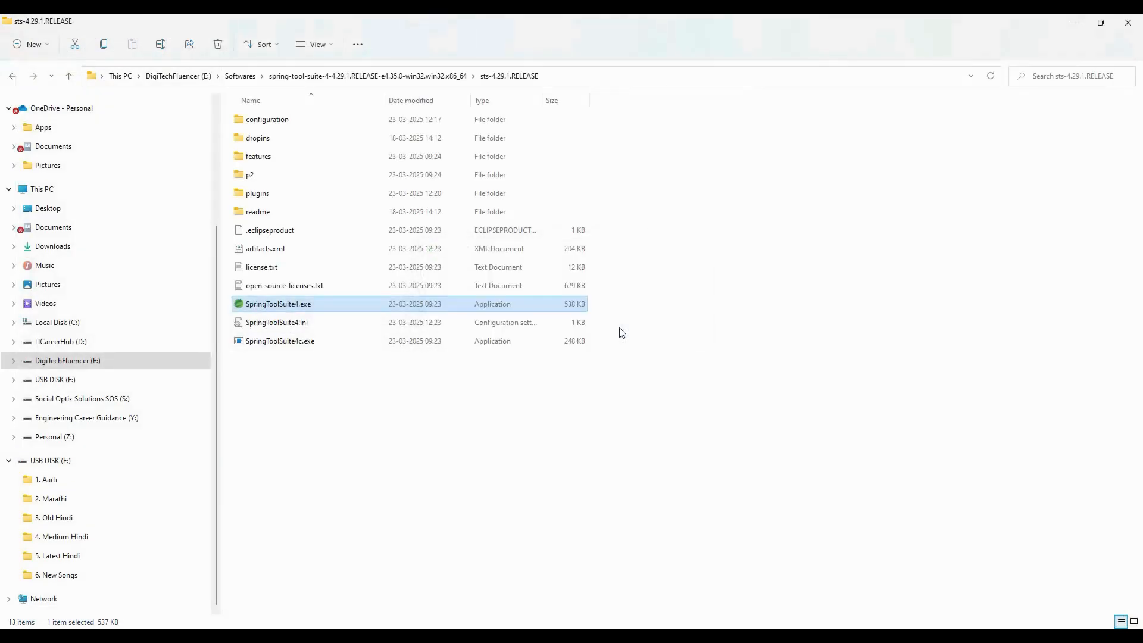
- Relaunch SpringToolSuite4.exe from the sts-4.29.1.RELEASE folder after the update
double_click(279, 304)
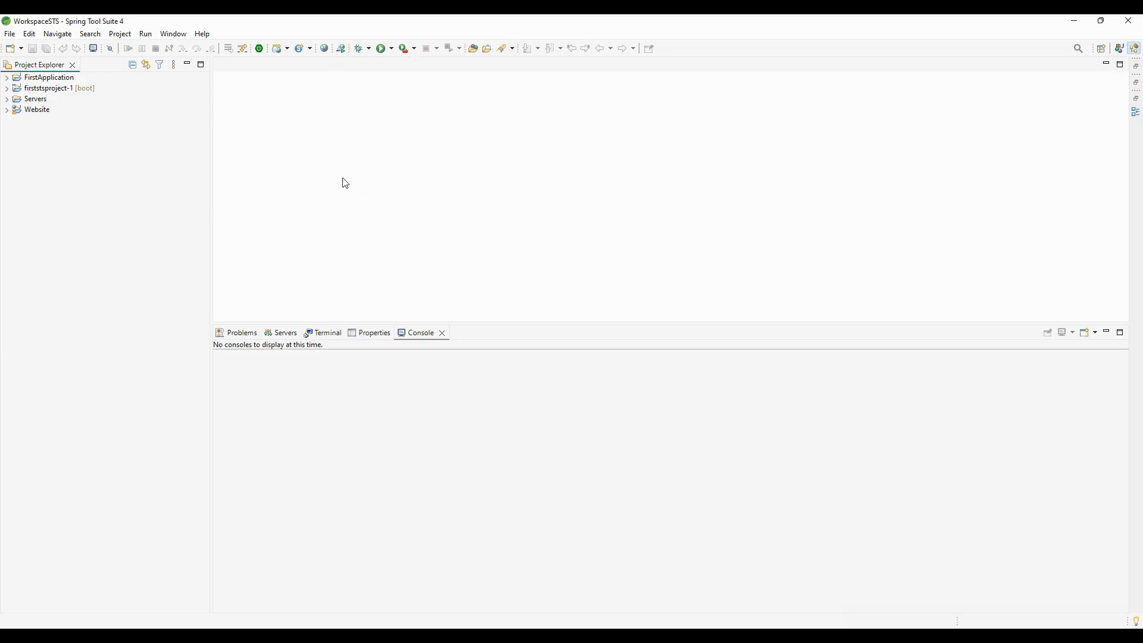
- Create Dynamic Web Project MyWebsite, keeping the default build and web module settings
click(8, 33)
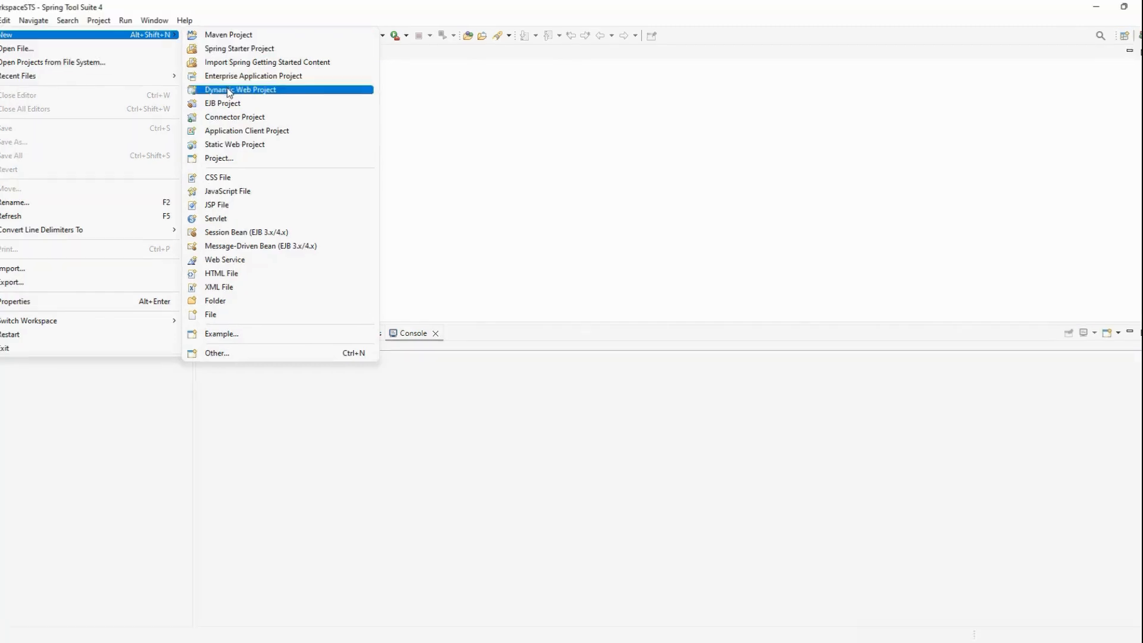
click(241, 90)
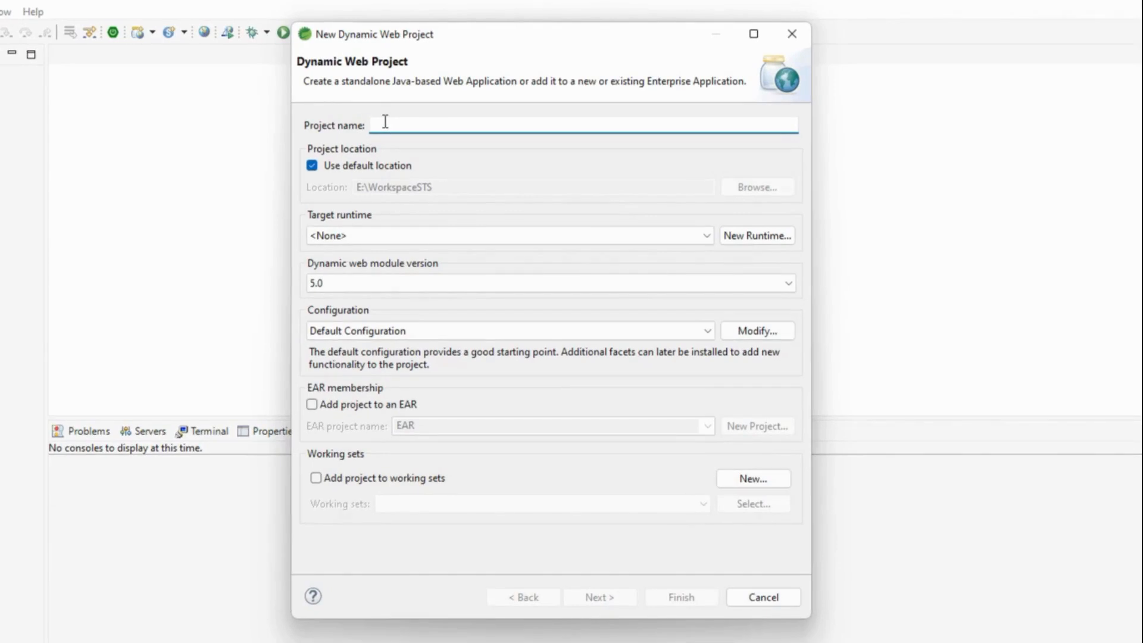
text(WEbsi)
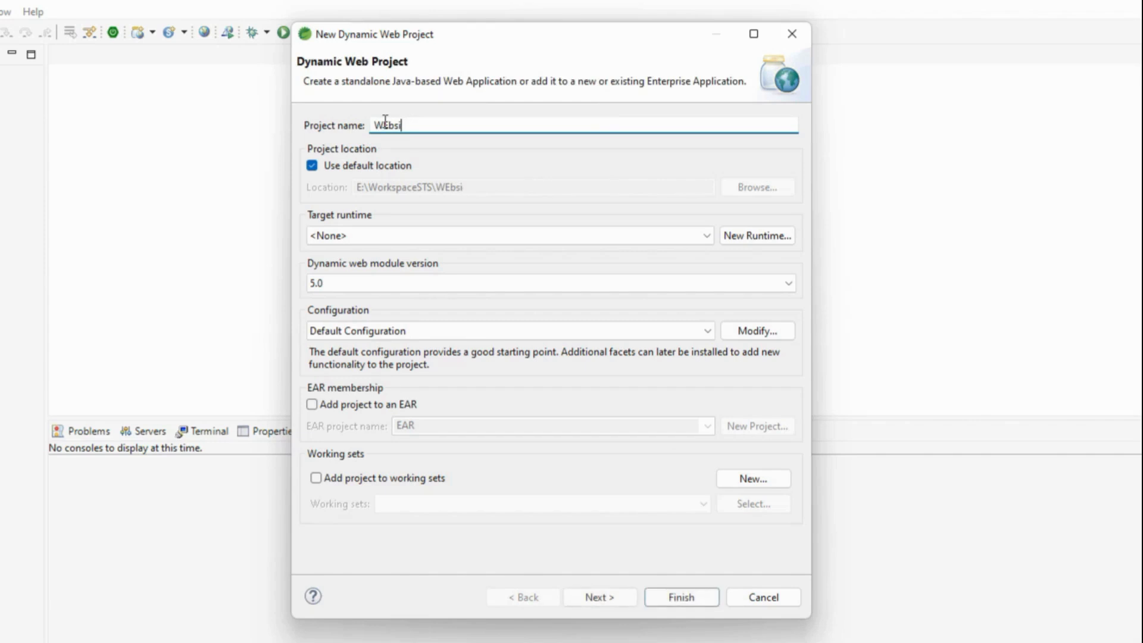
text(Web)
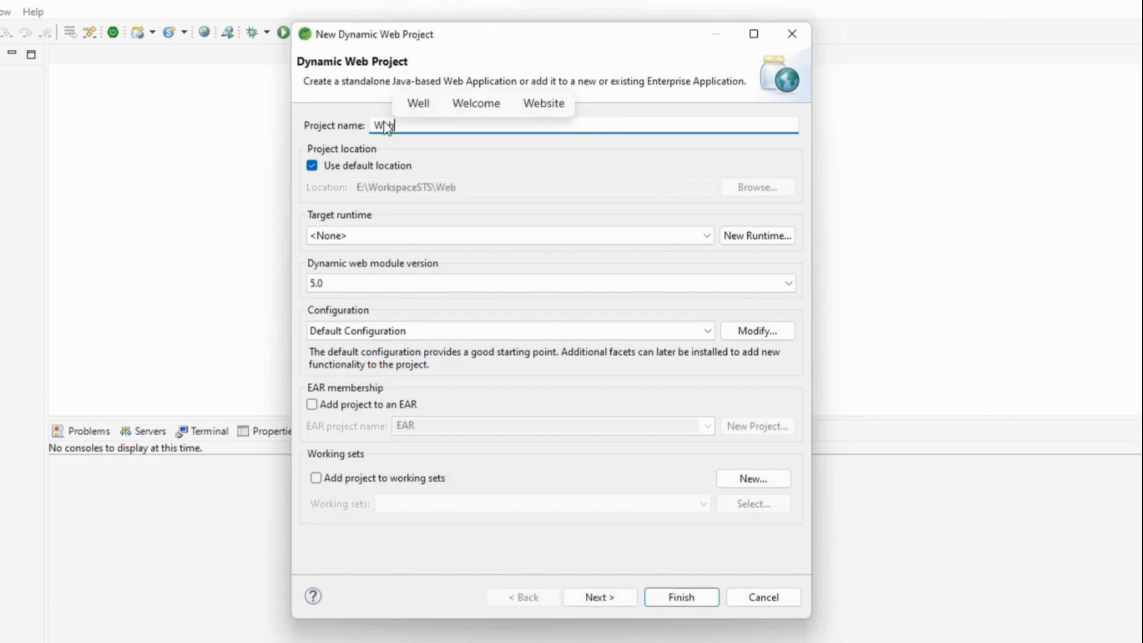
text(Website)
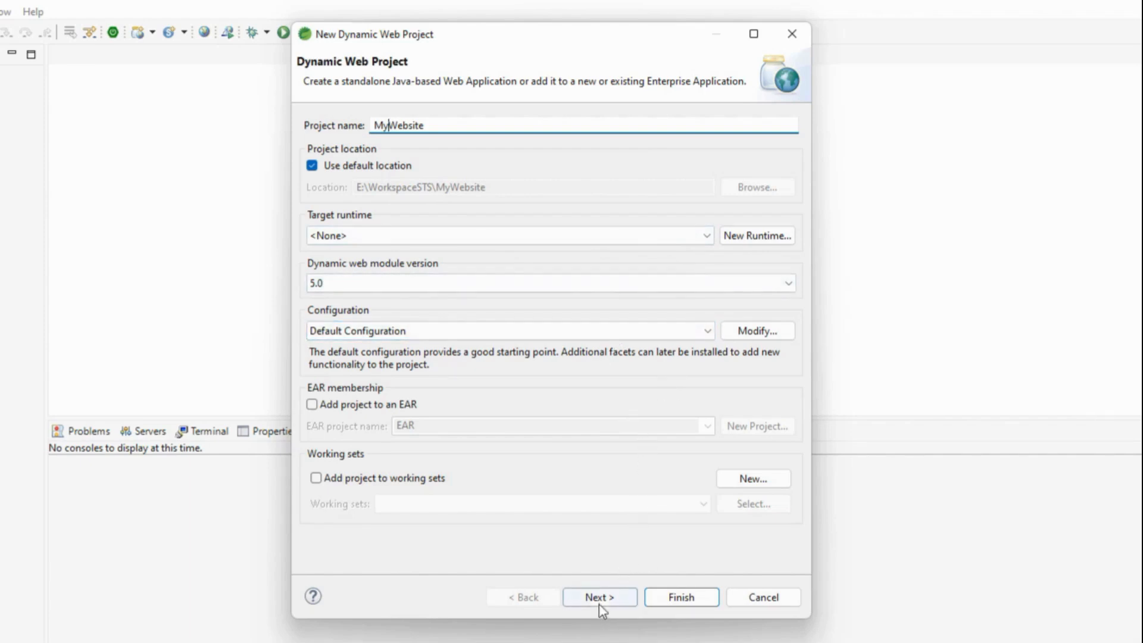
click(600, 597)
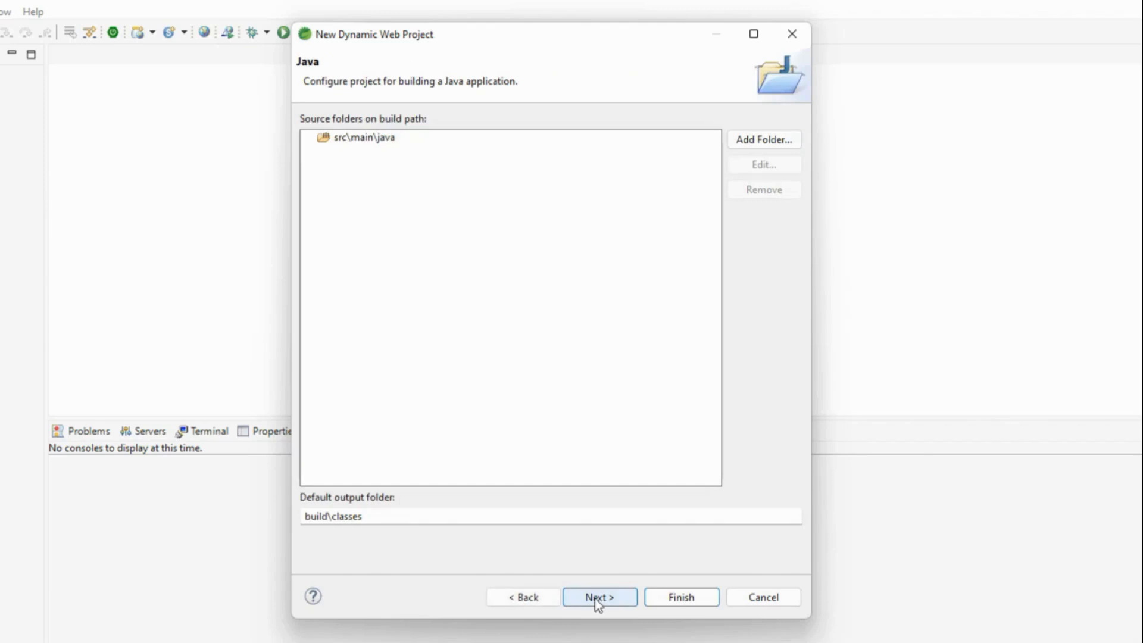
click(599, 598)
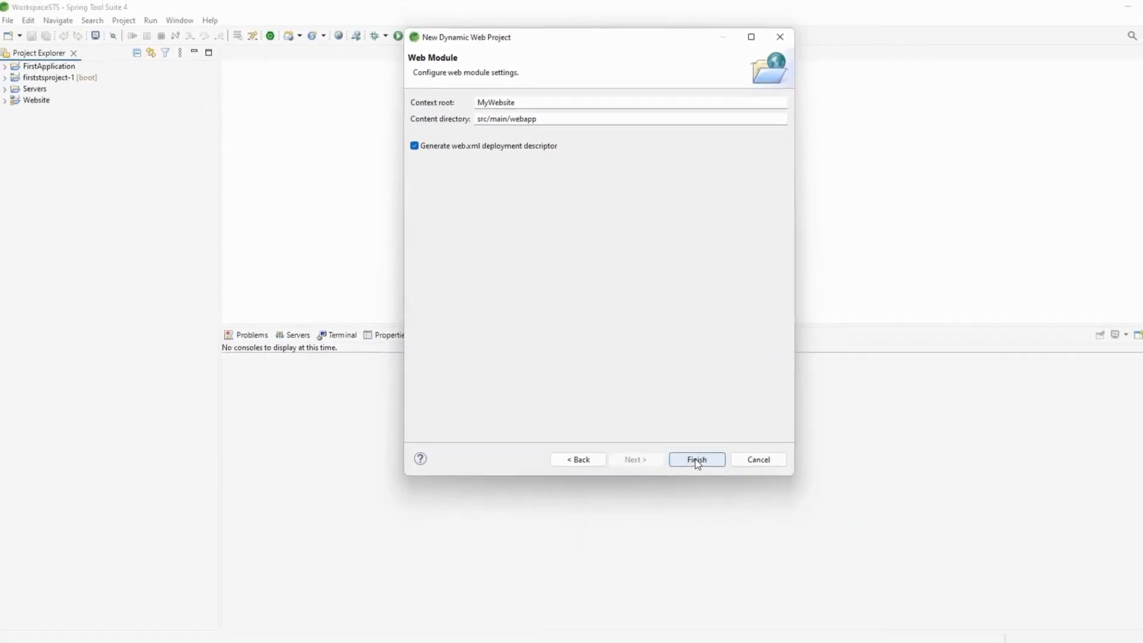
click(695, 459)
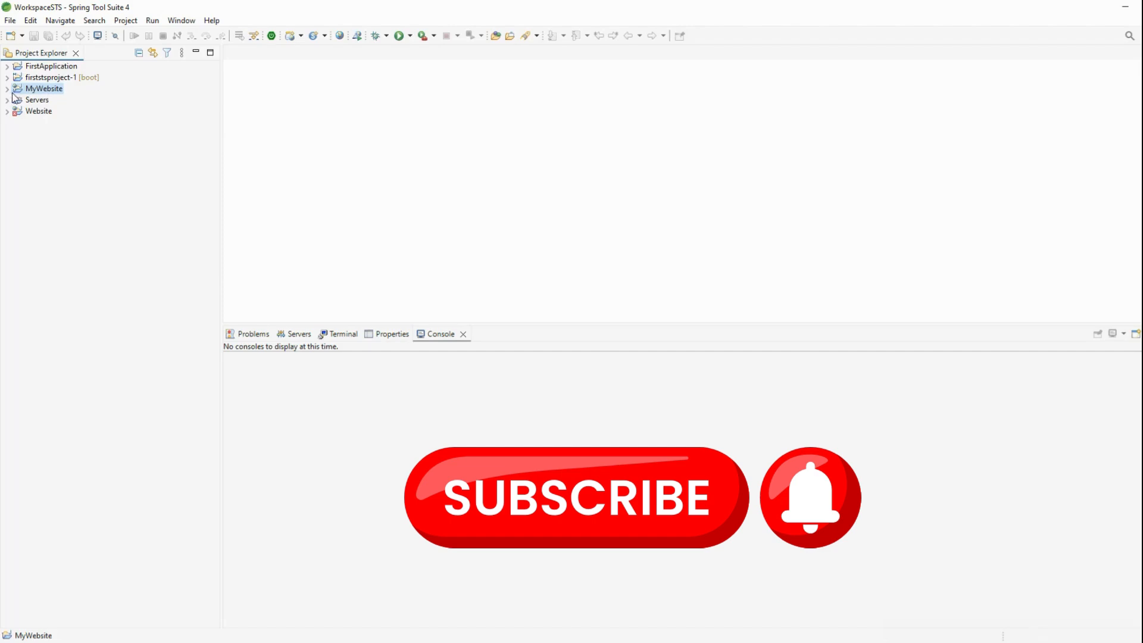
- Expand MyWebsite, Java Resources, src, main and webapp in Project Explorer
click(7, 88)
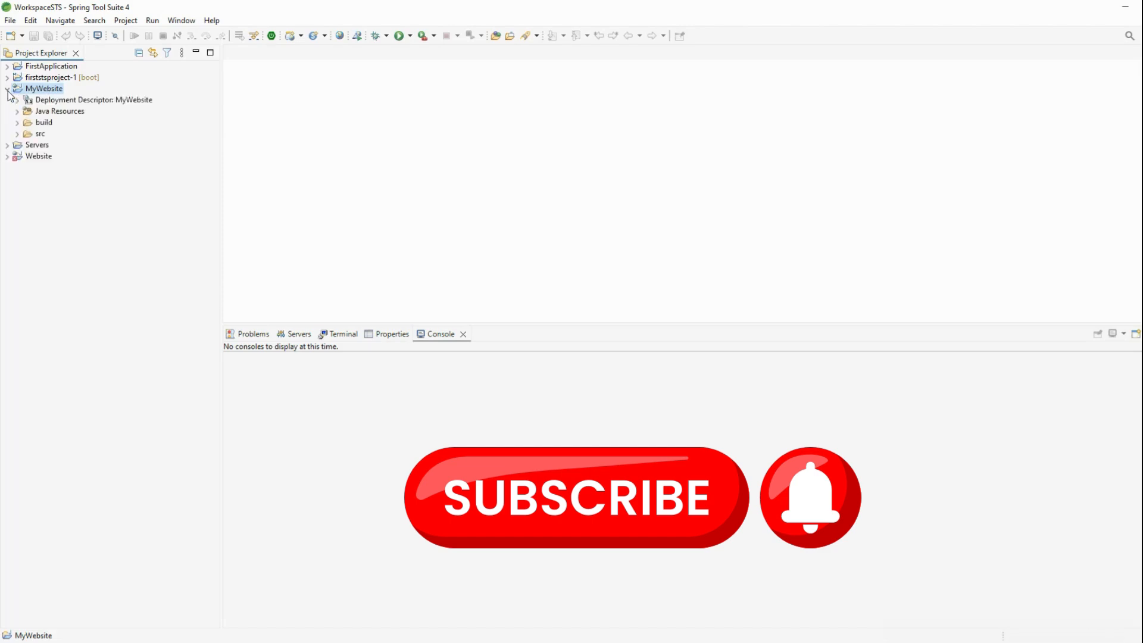
click(18, 111)
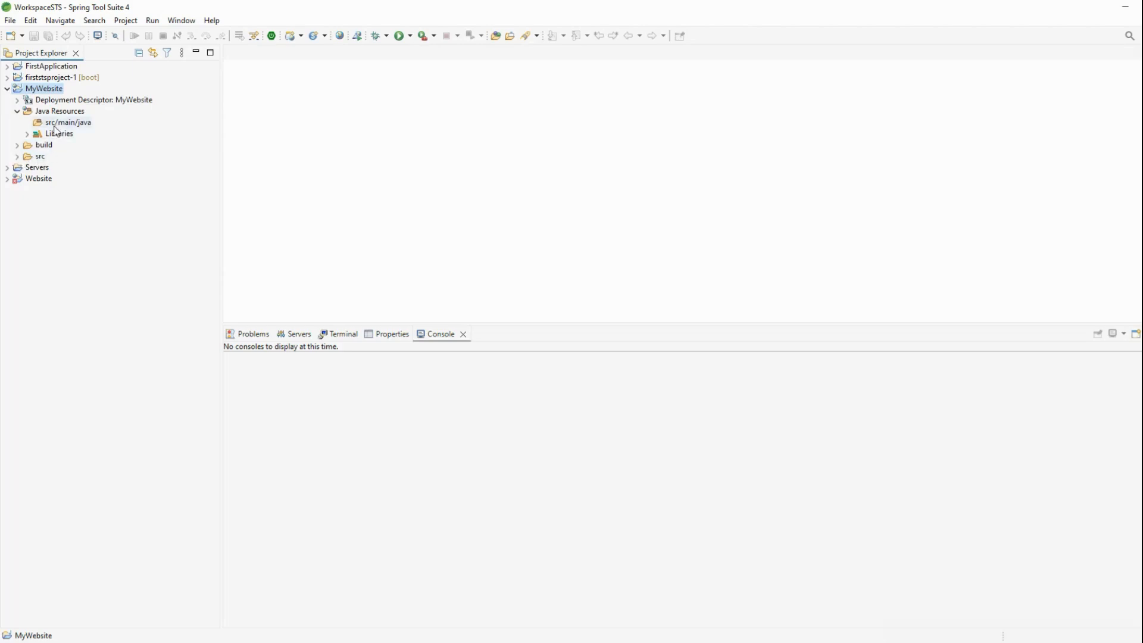
click(68, 121)
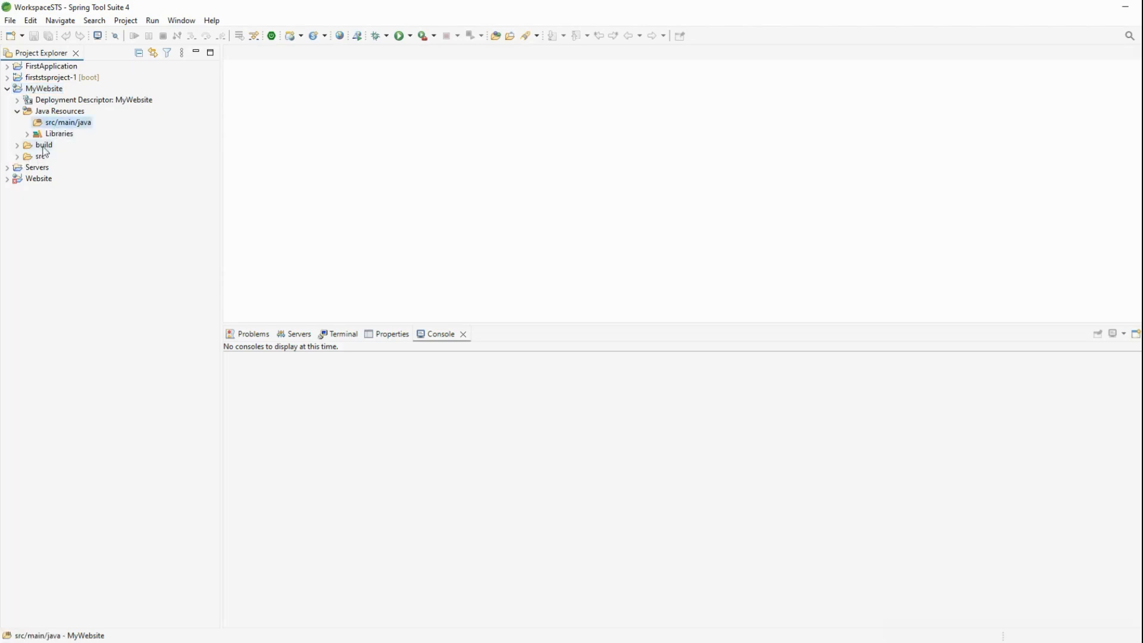
click(17, 156)
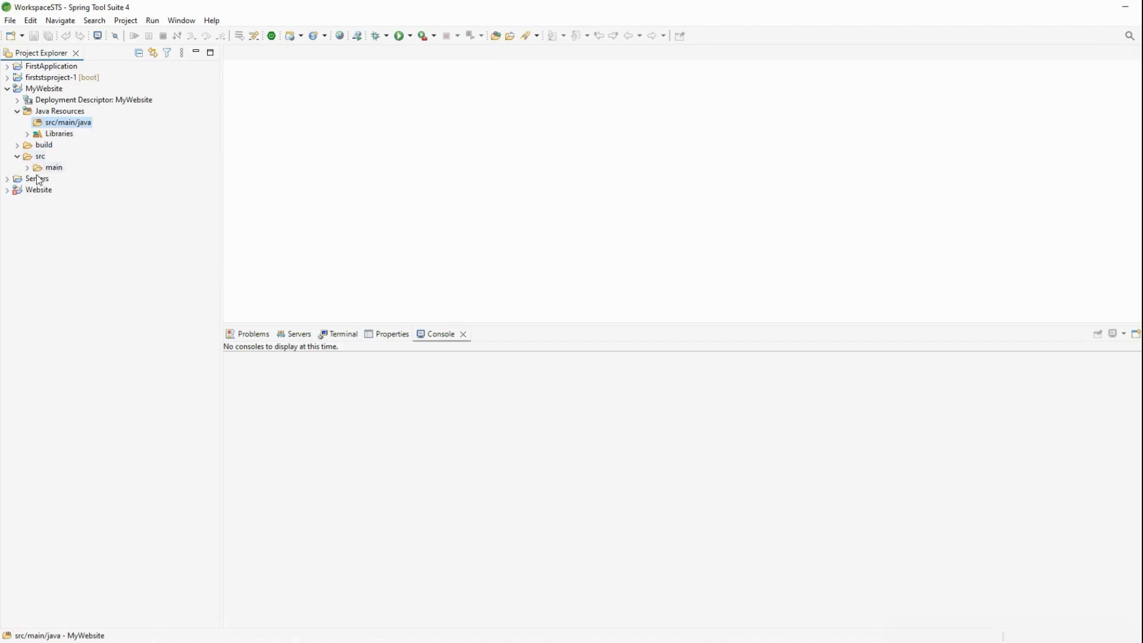
click(27, 167)
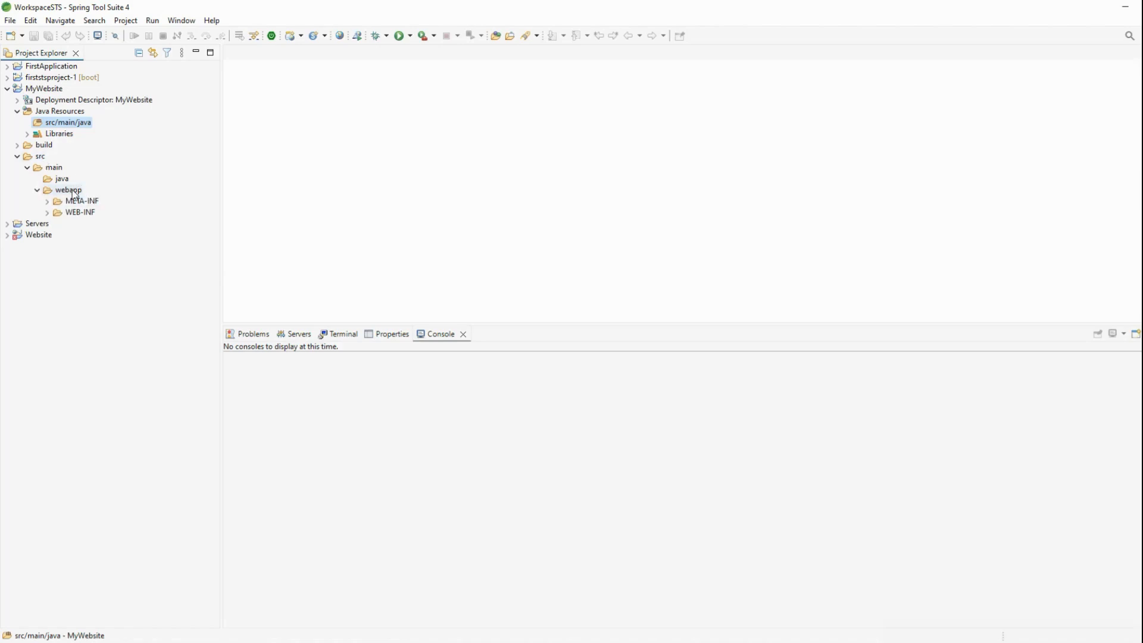
- Add a new JSP file index.jsp to webapp using the html 5 template
right_click(68, 189)
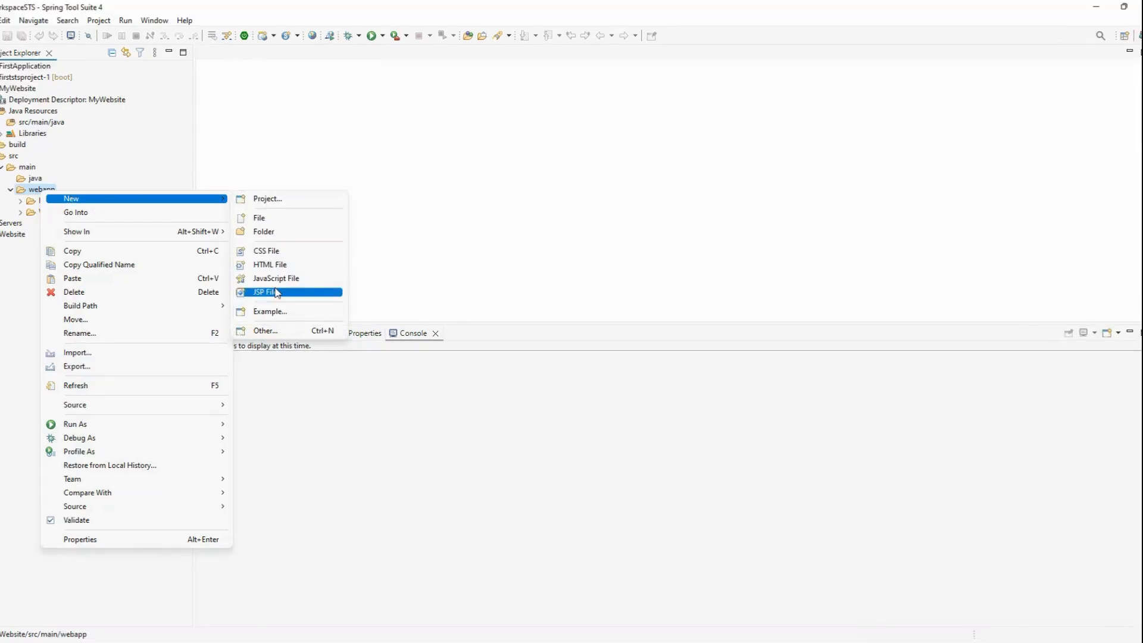
click(263, 291)
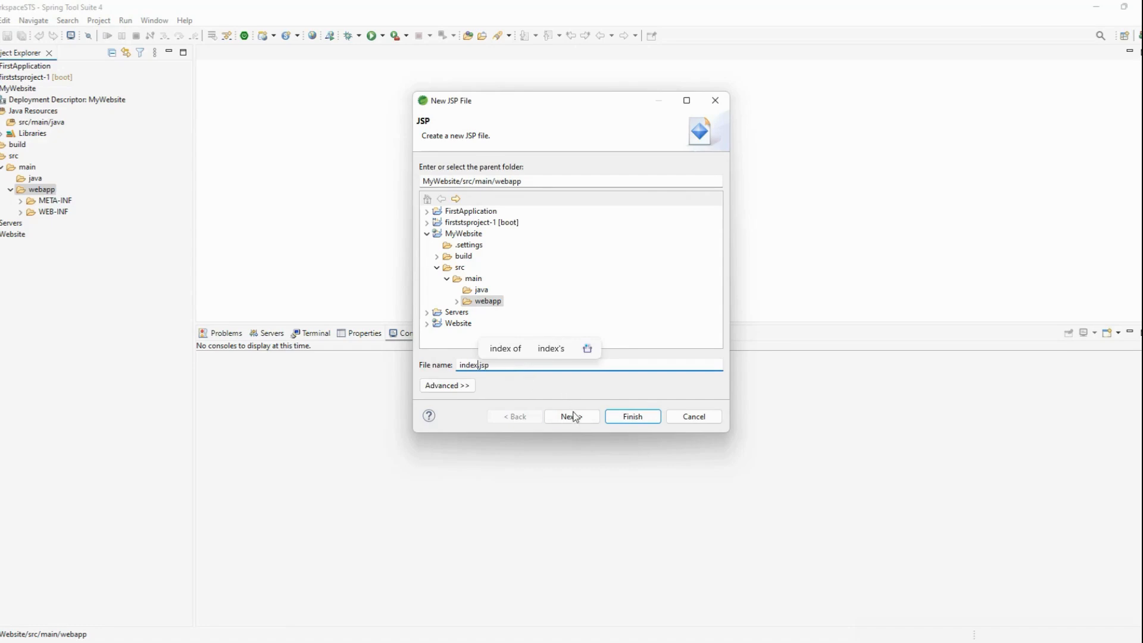
click(571, 416)
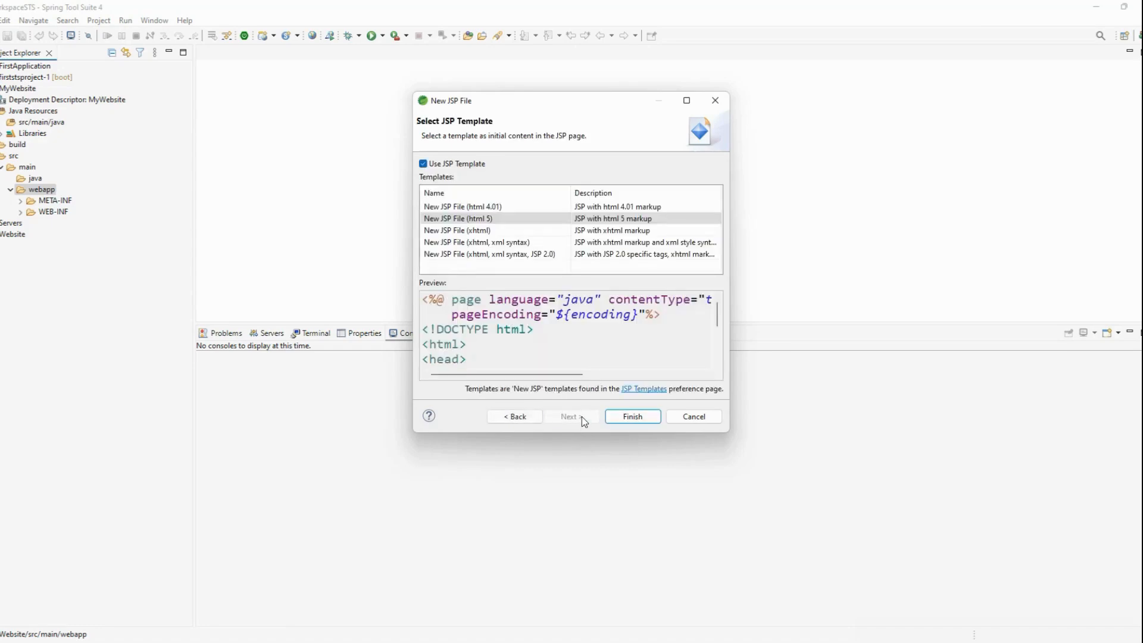
click(631, 416)
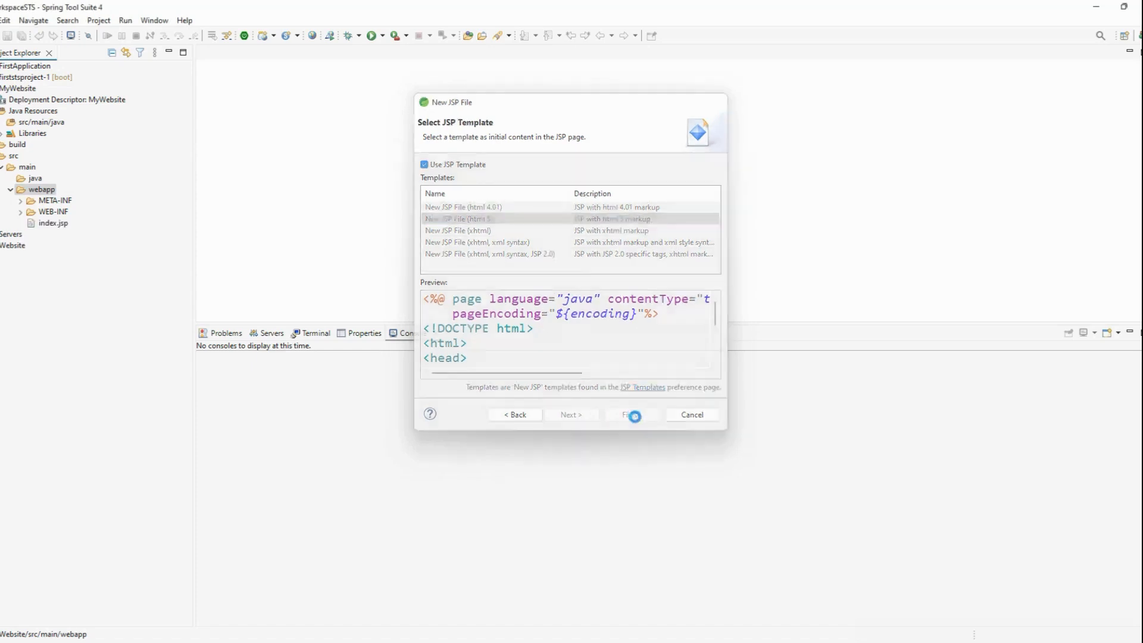
click(629, 414)
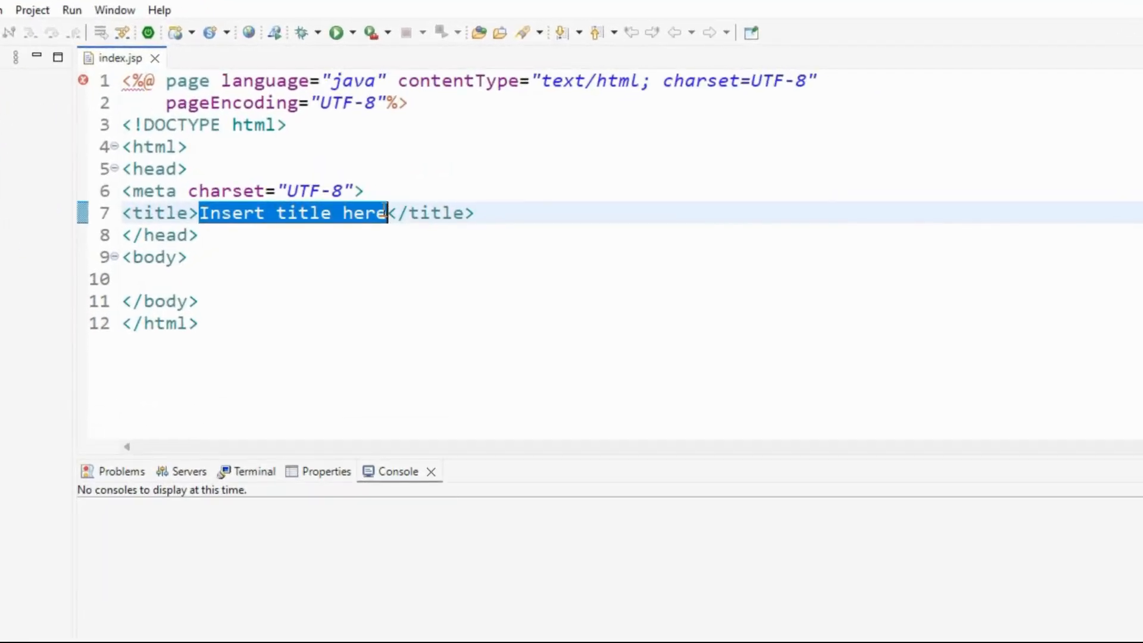
- Type 'My Website' over the selected 'Insert title here' in index.jsp's title tag
text(My We)
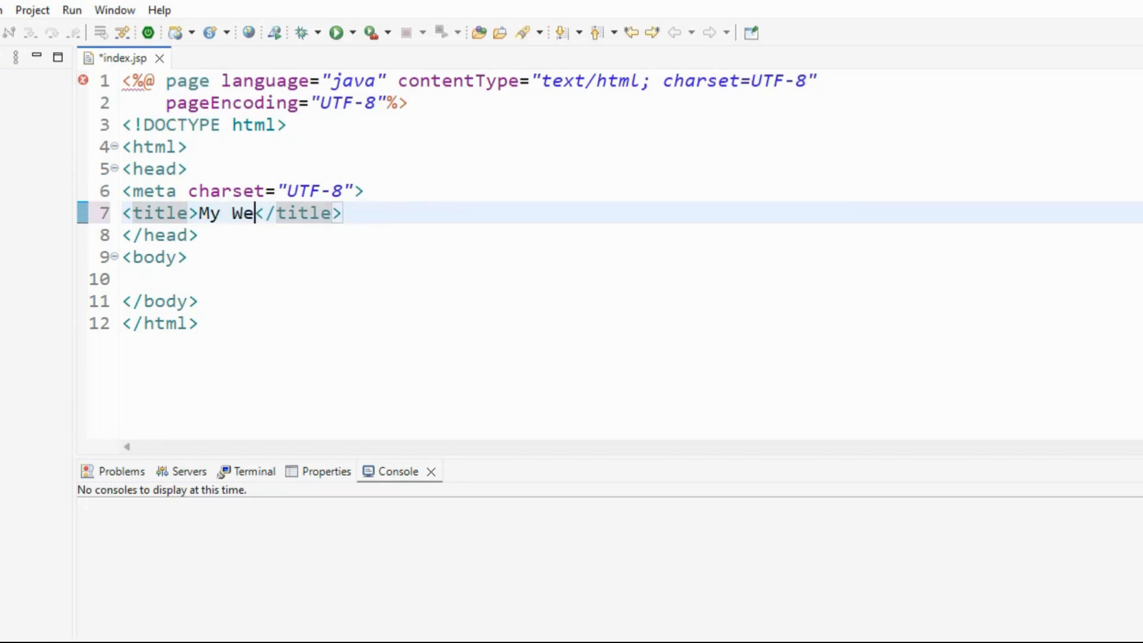
text(b)
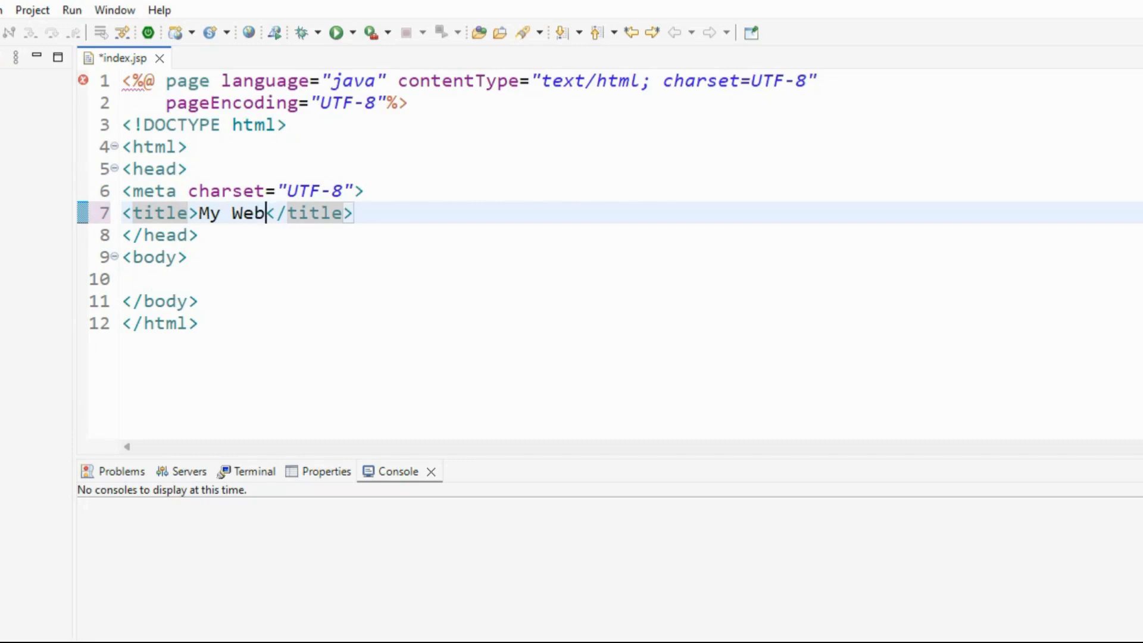
text(site)
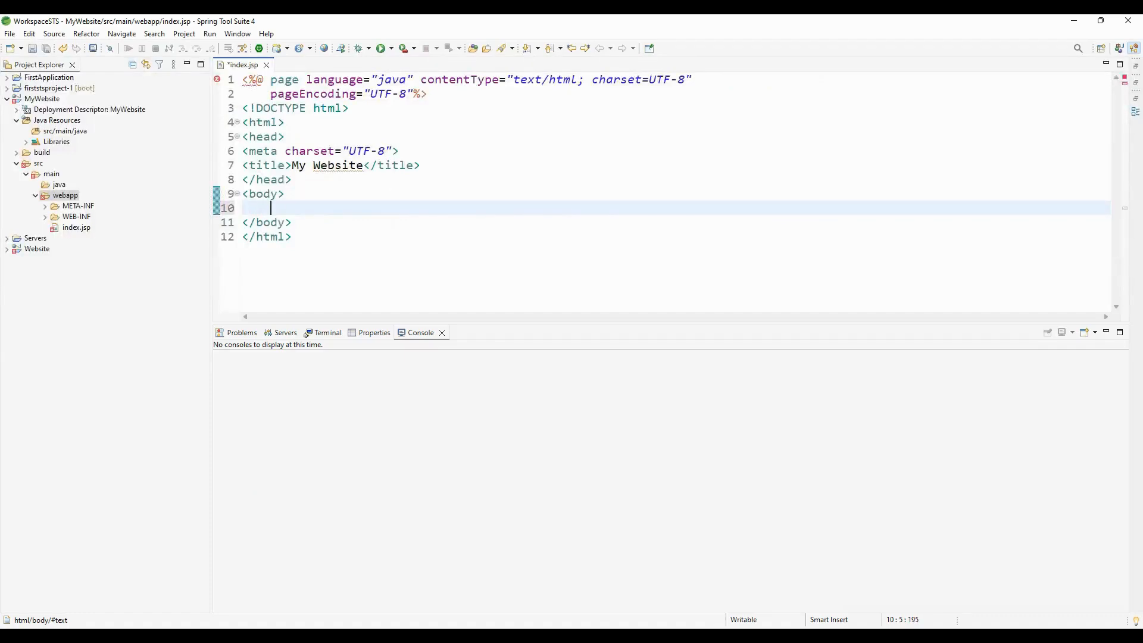
- Fill index.jsp's body with h1–h6 headings reading 'This is Header 1' and save
text(<he)
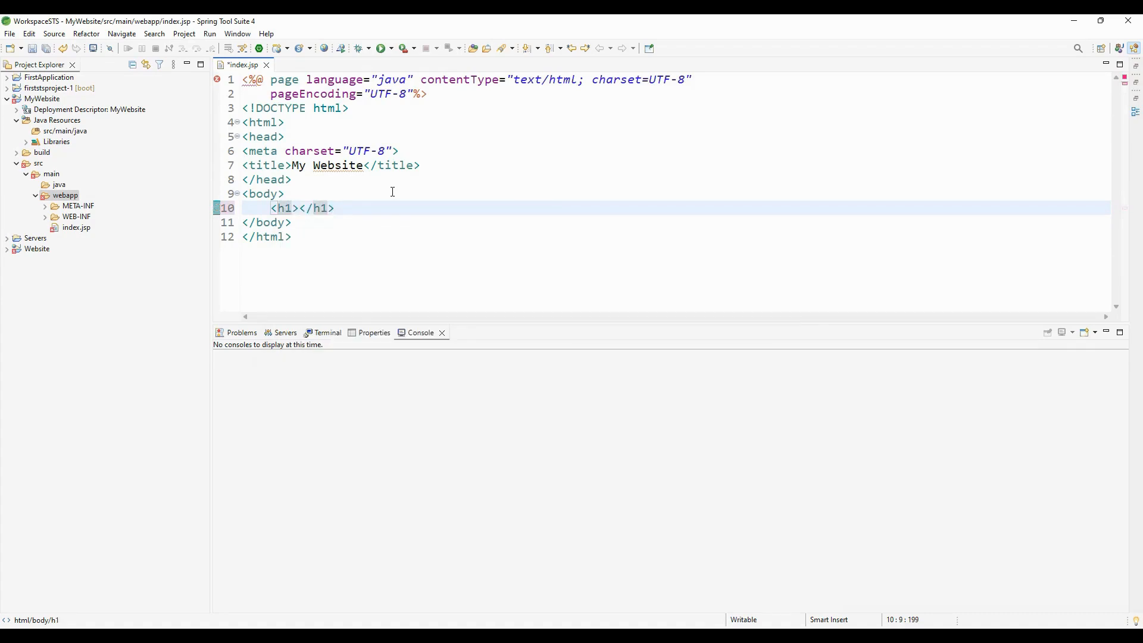
text(This is)
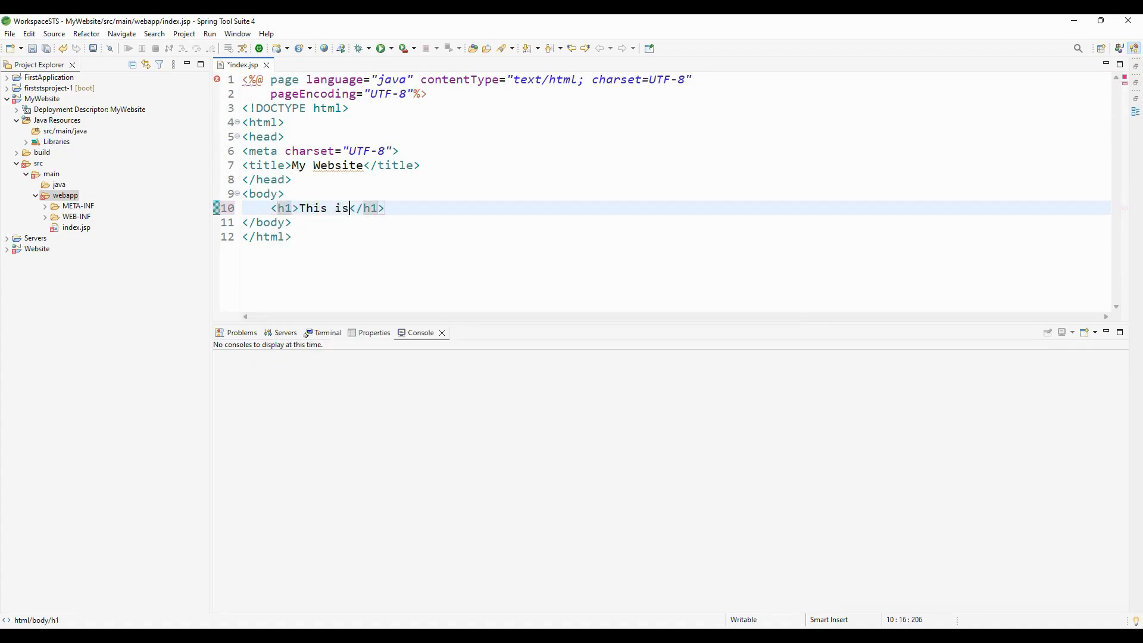
text(" ")
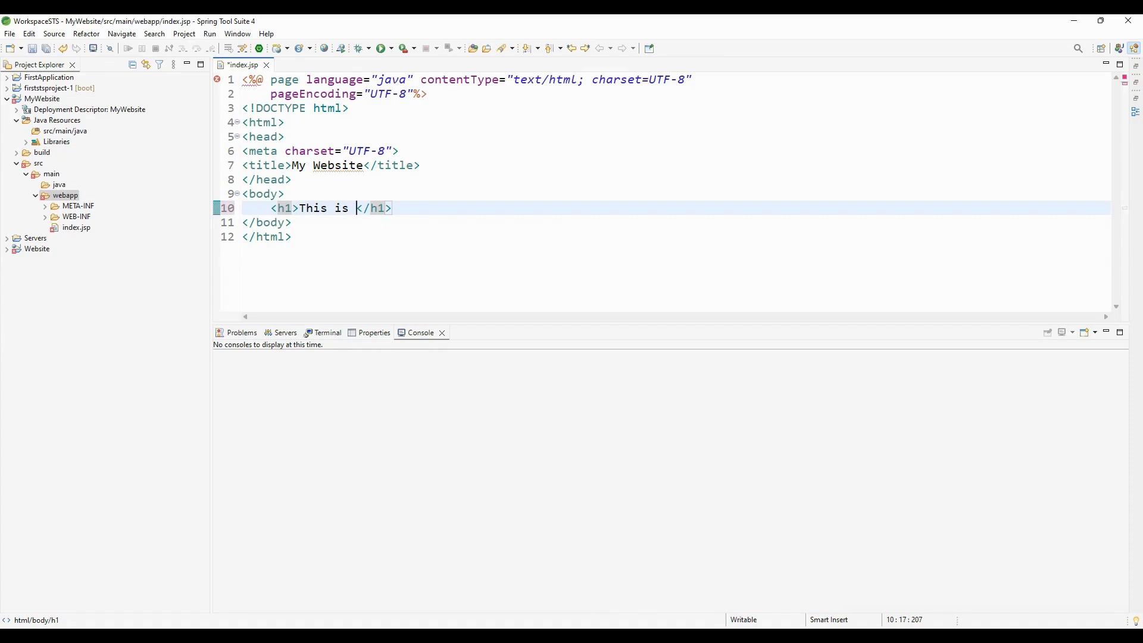
text(Header 1)
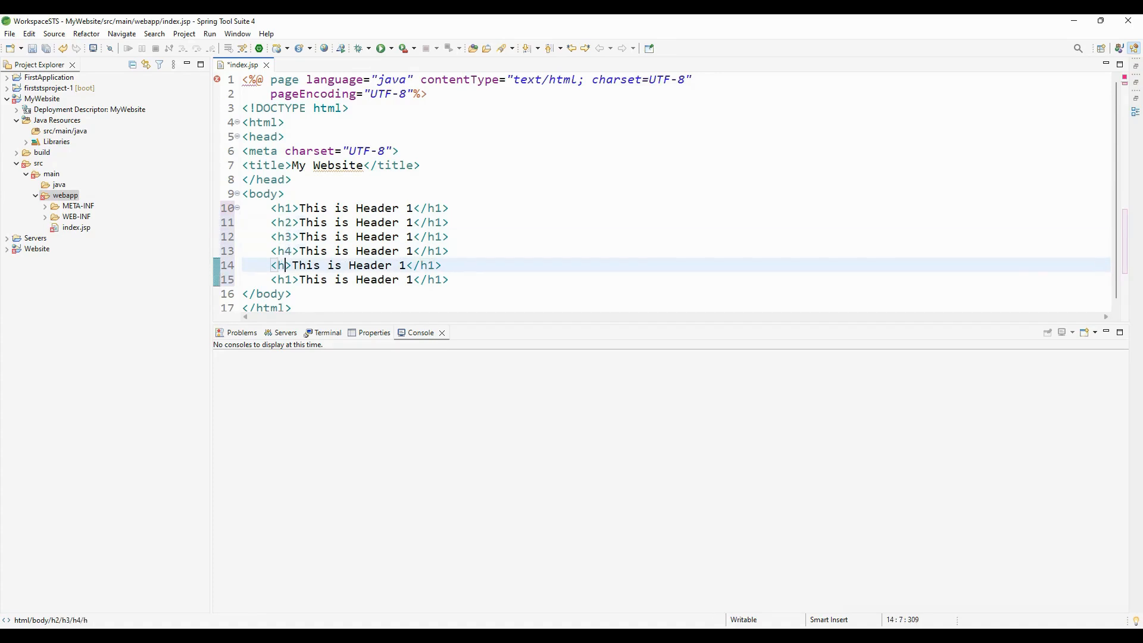
text(5)
click(675, 223)
text(2)
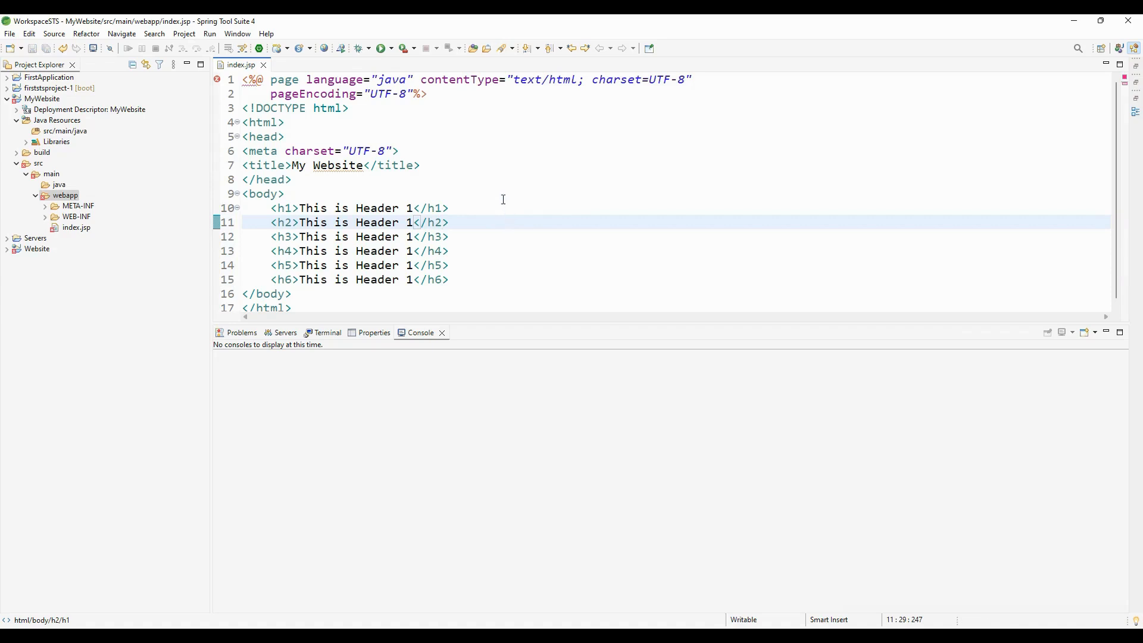
mouse_move(347, 181)
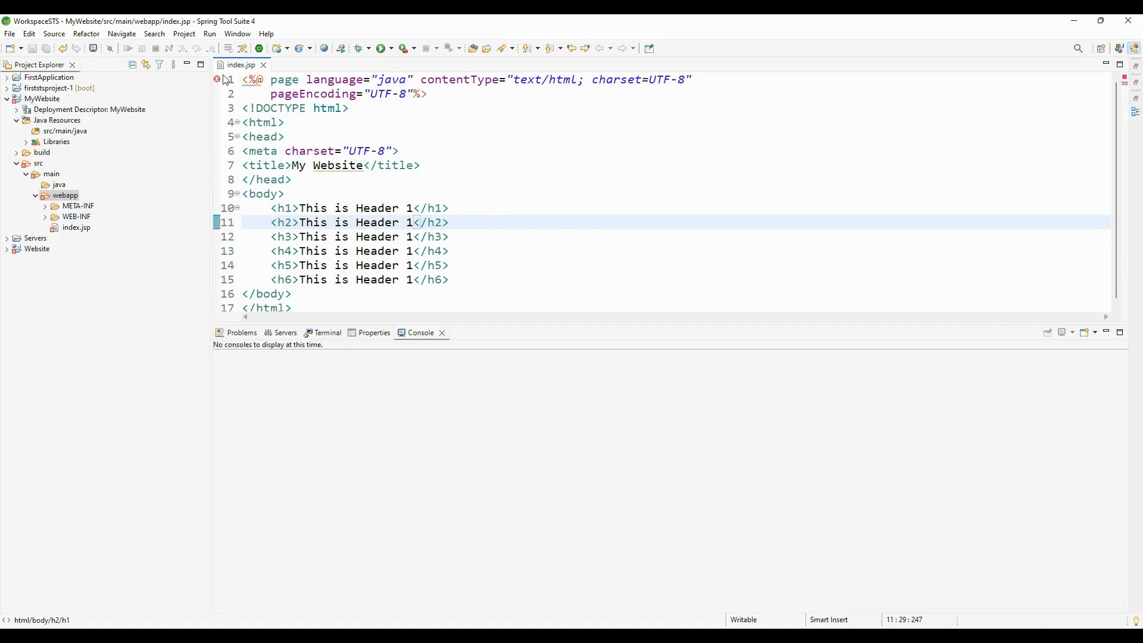
mouse_move(218, 81)
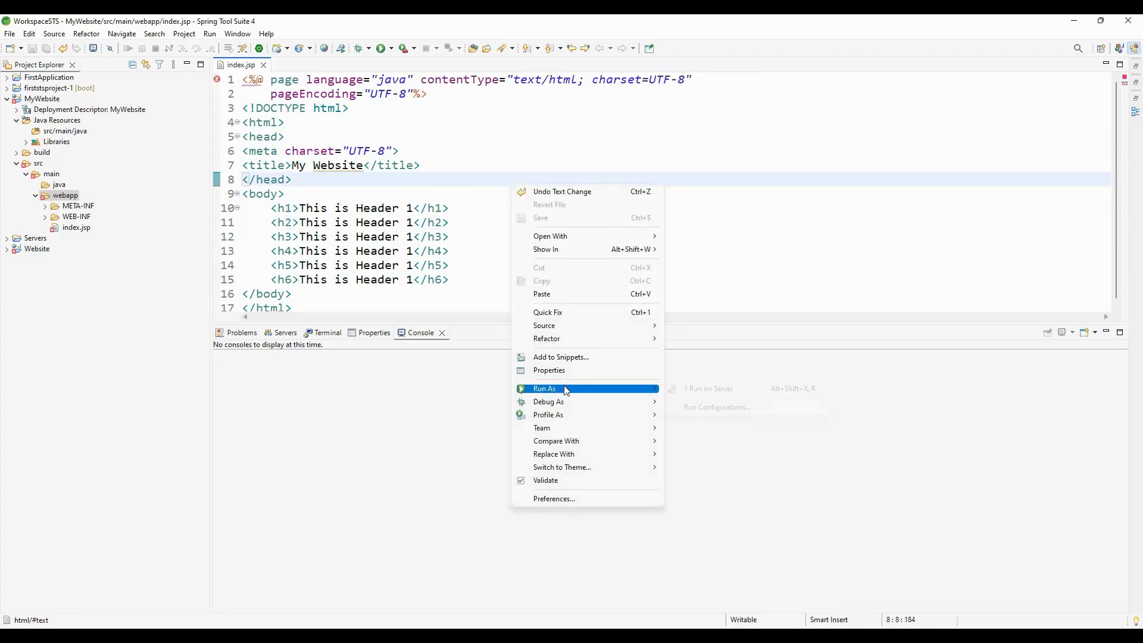
mouse_move(545, 388)
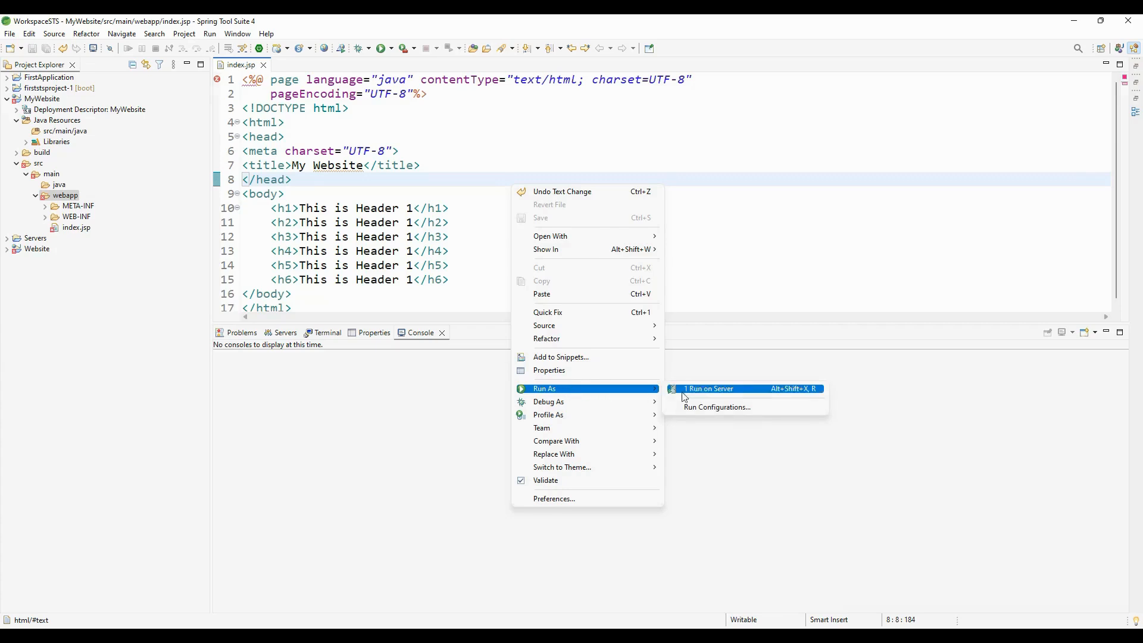
- Run index.jsp on the Tomcat v10.0 server
click(709, 388)
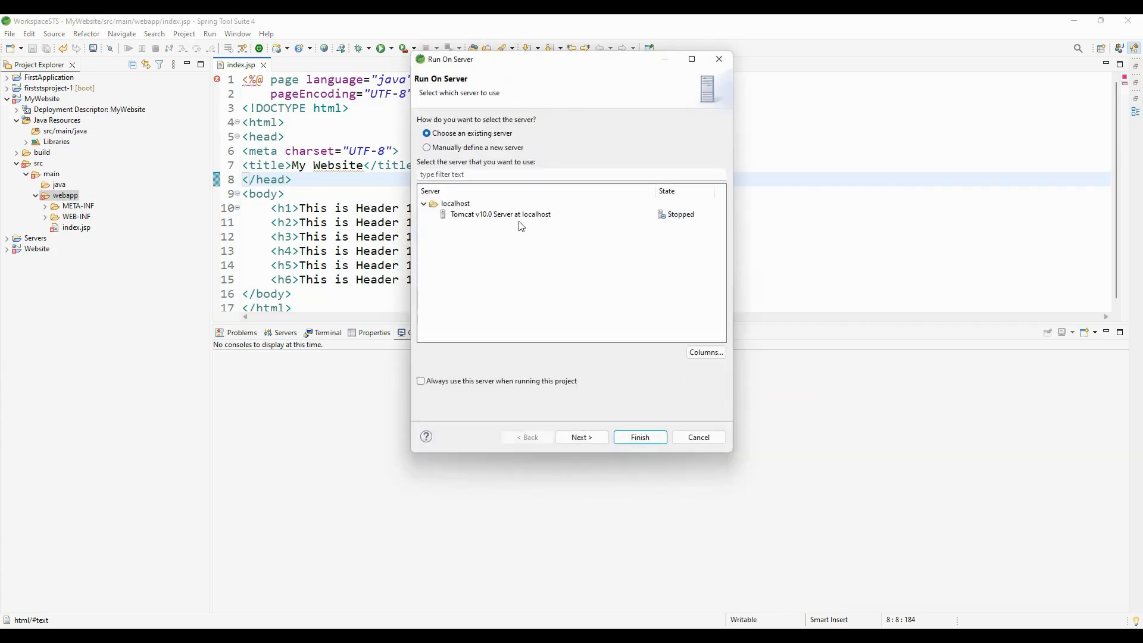
click(501, 214)
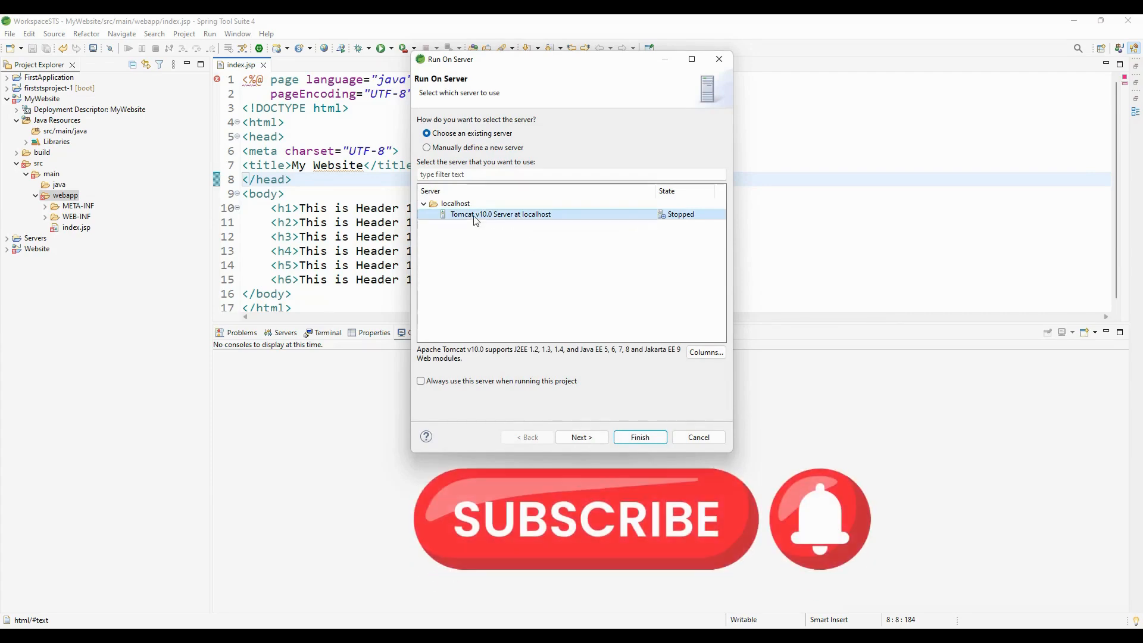
click(582, 436)
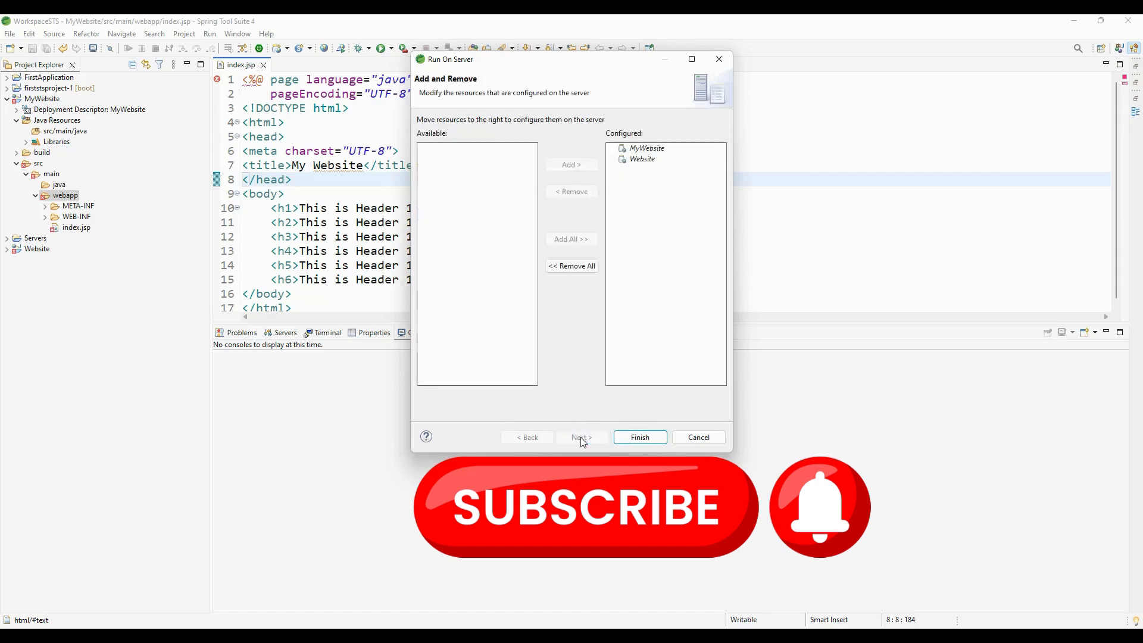
- Remove the Website project from the server's configured resources and confirm
click(643, 159)
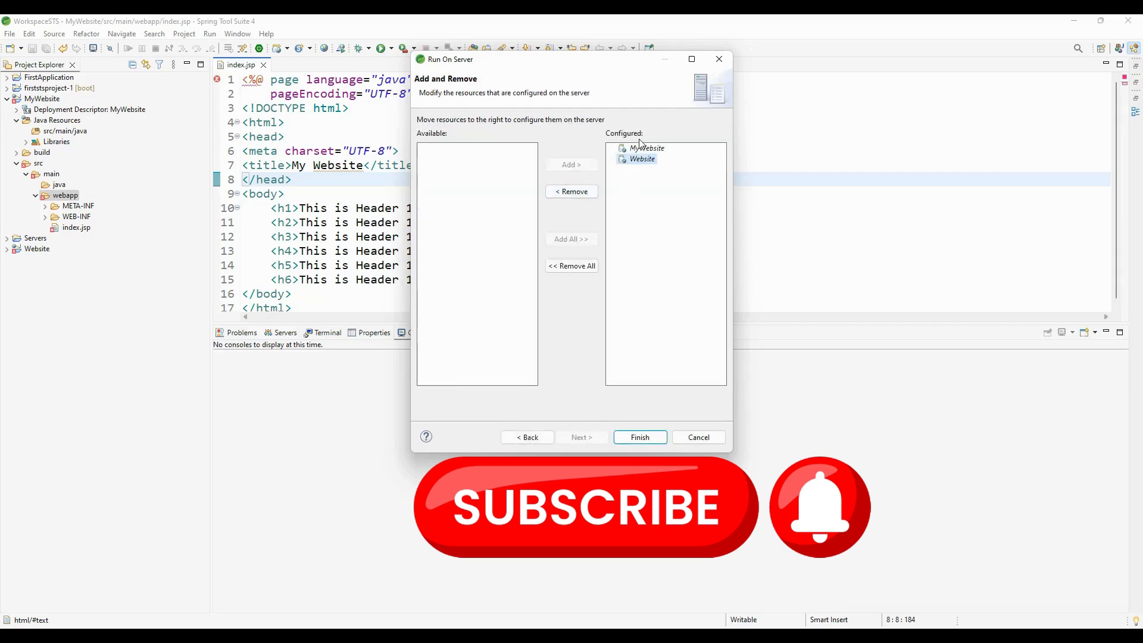
click(640, 159)
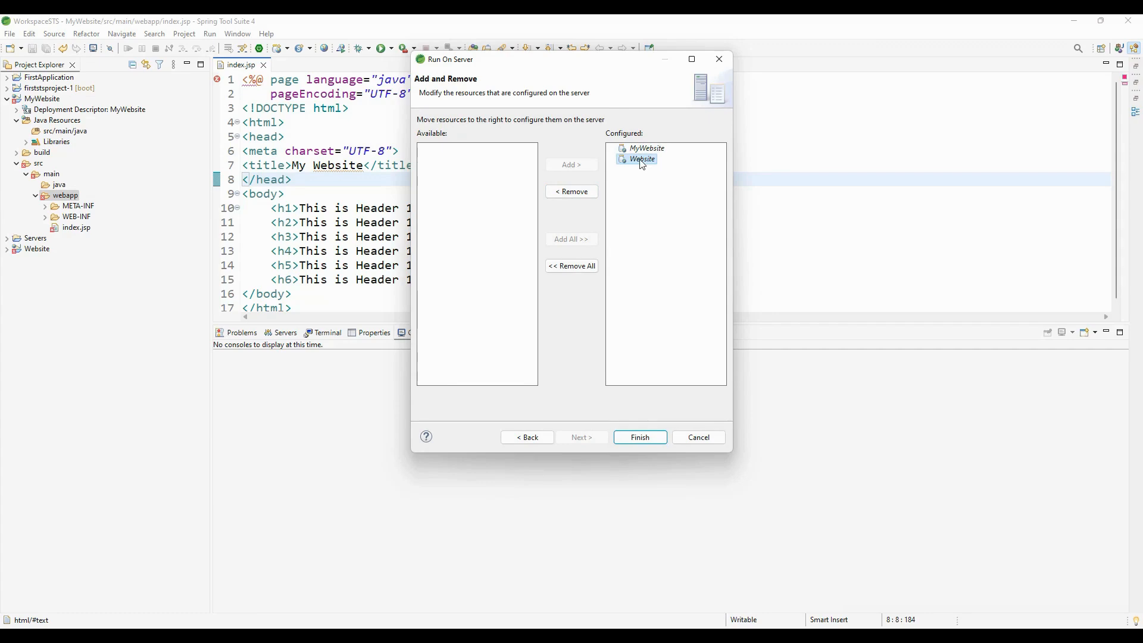
click(572, 191)
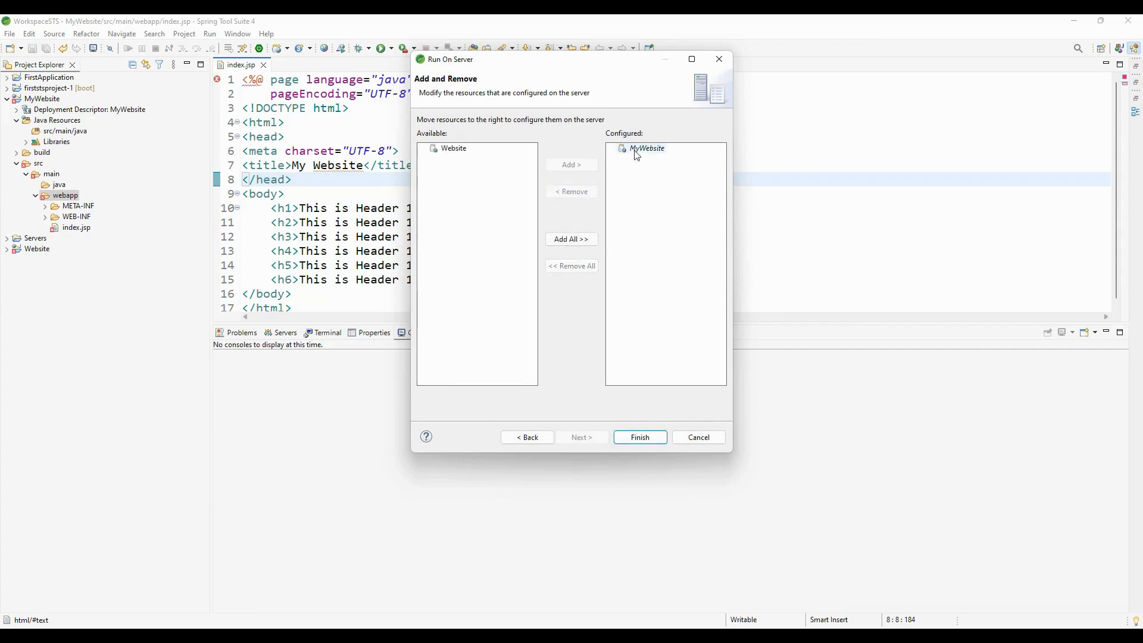
click(646, 149)
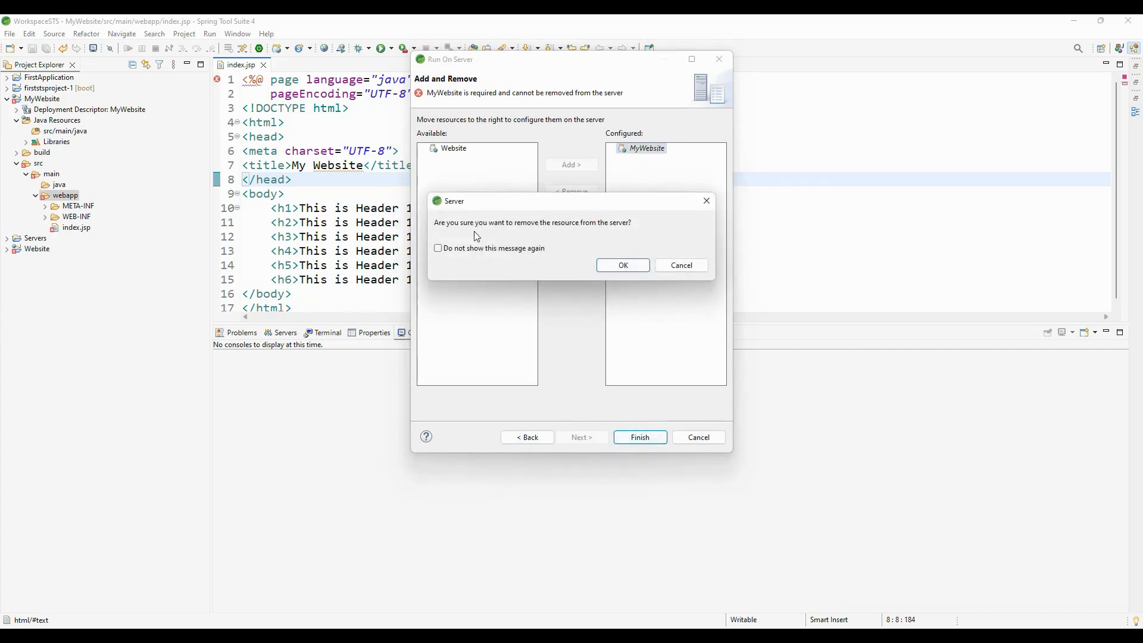
mouse_move(616, 234)
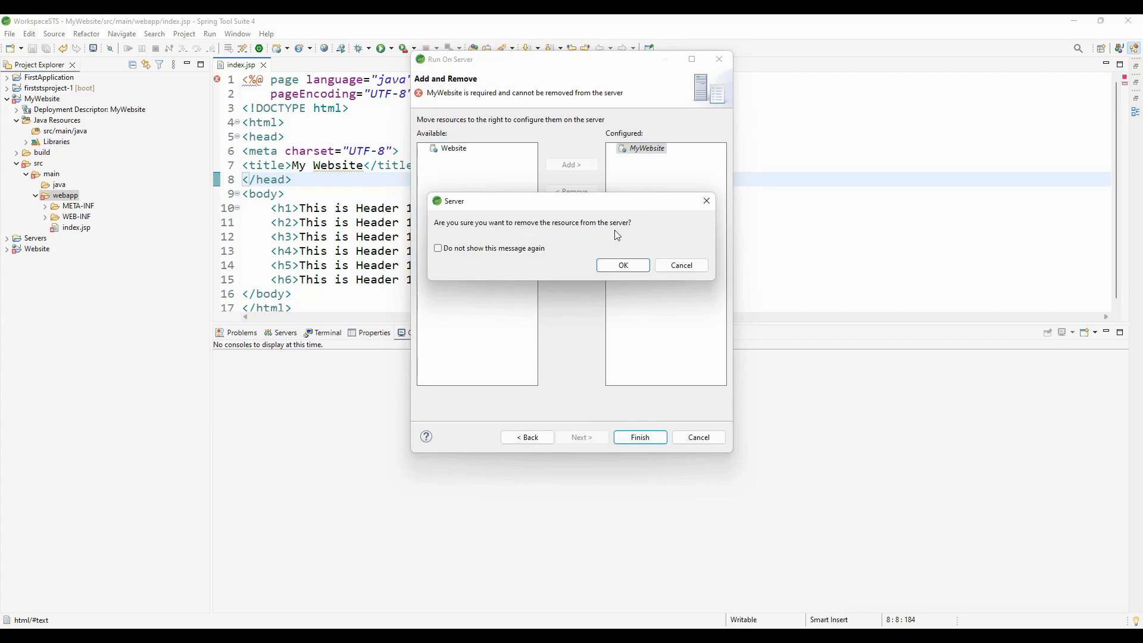
click(622, 264)
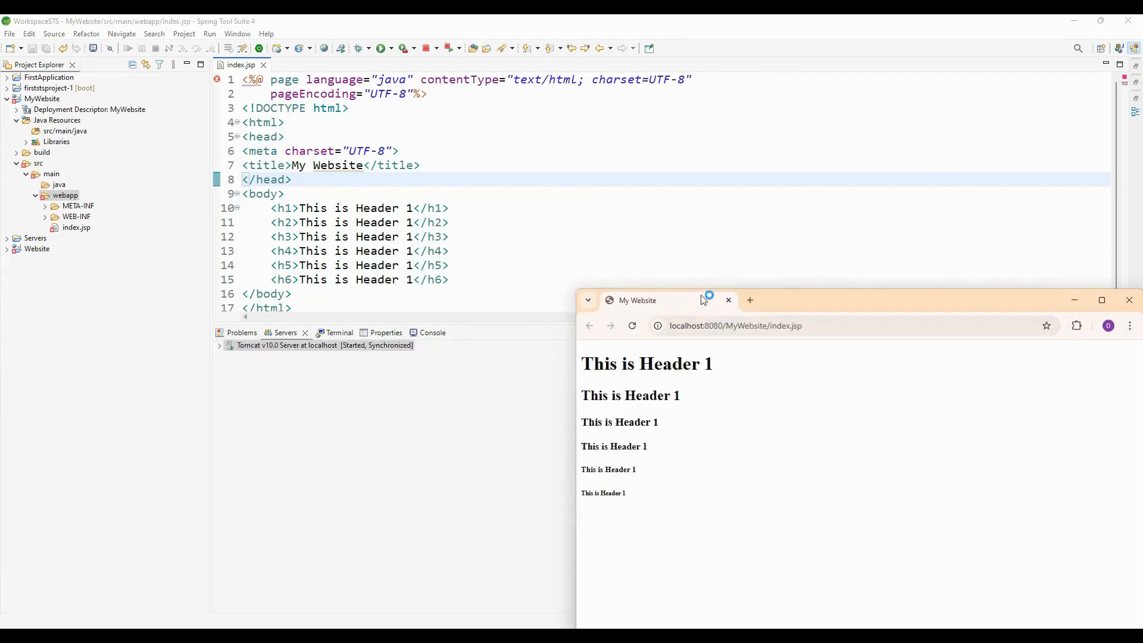
- Move Chrome over the editor and select part of the localhost:8080/MyWebsite/index.jsp address
drag(701, 300, 580, 106)
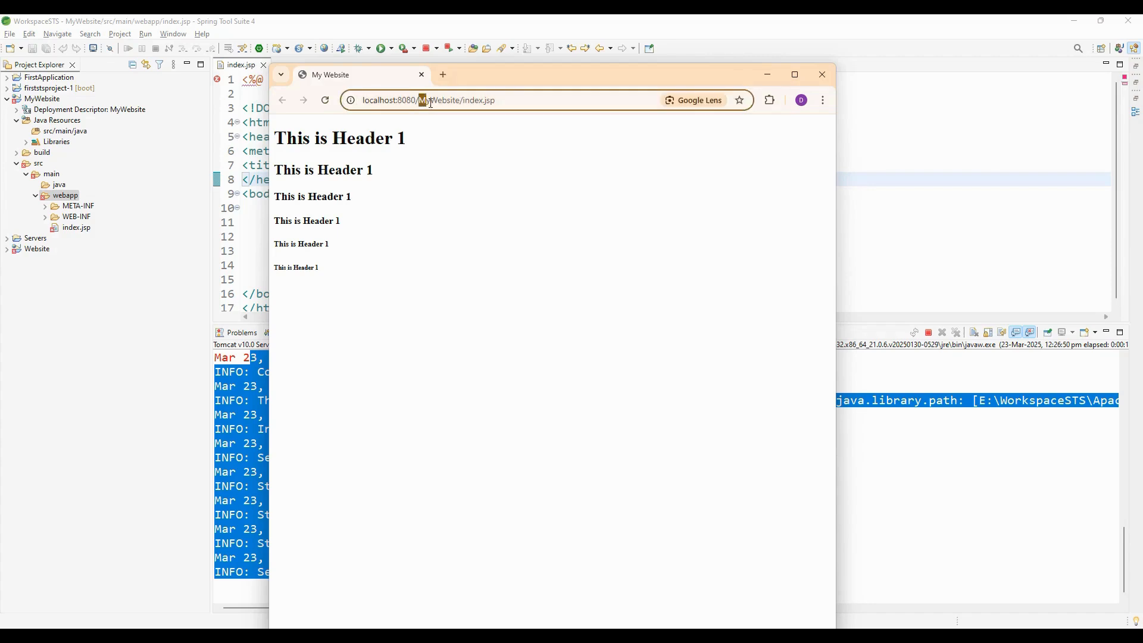
double_click(437, 101)
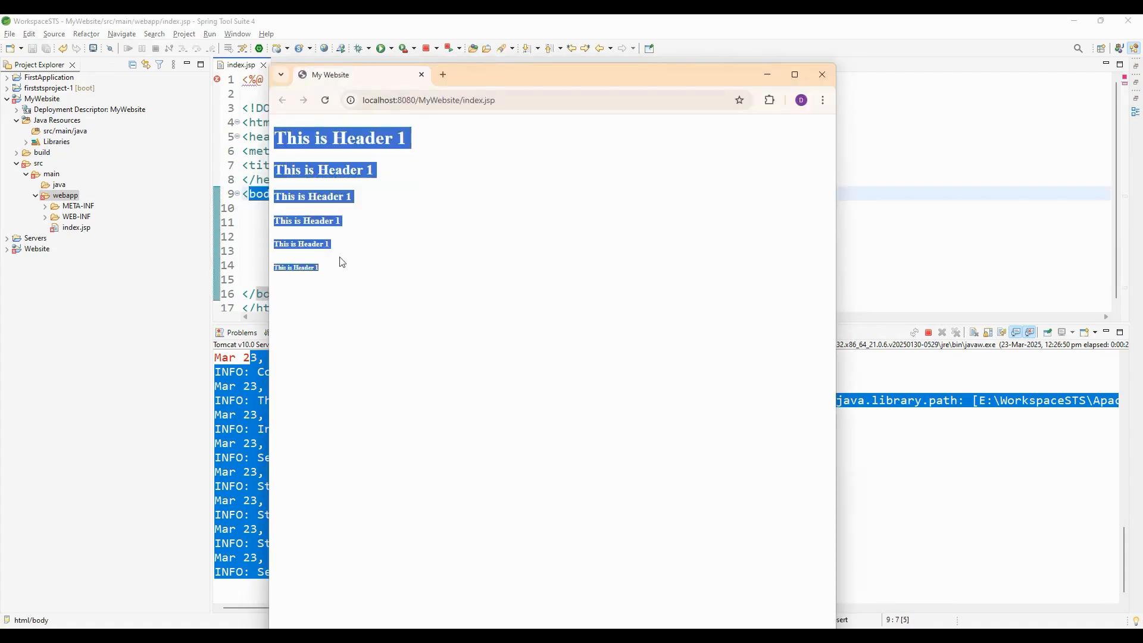
mouse_move(359, 197)
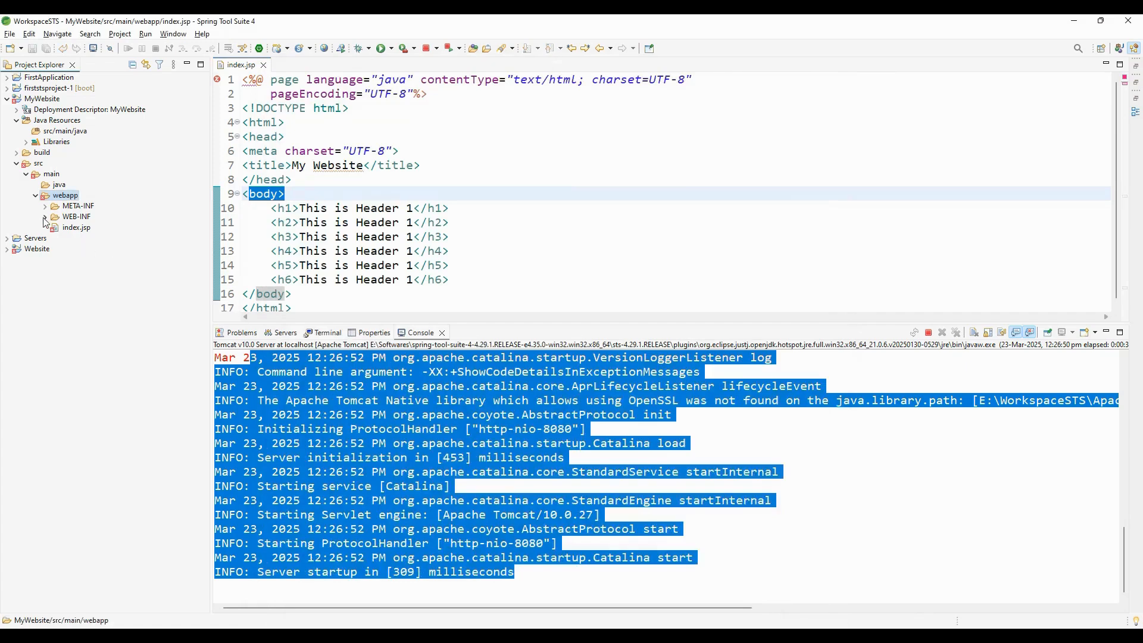
- Open WEB-INF/web.xml in Source view and highlight its welcome-file entries
click(45, 216)
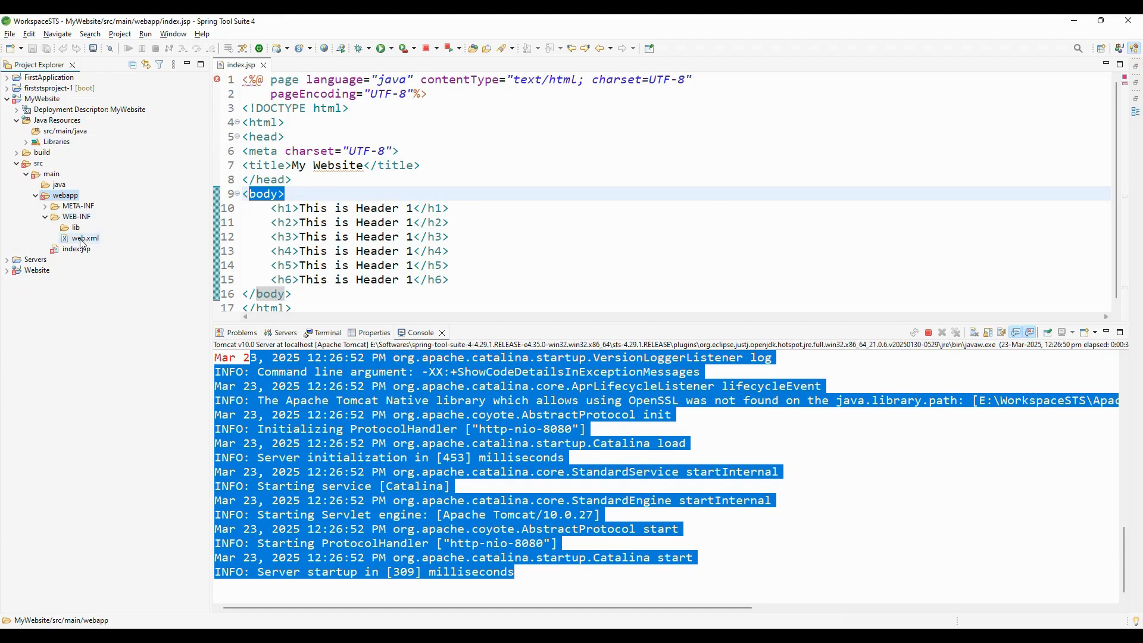
double_click(85, 238)
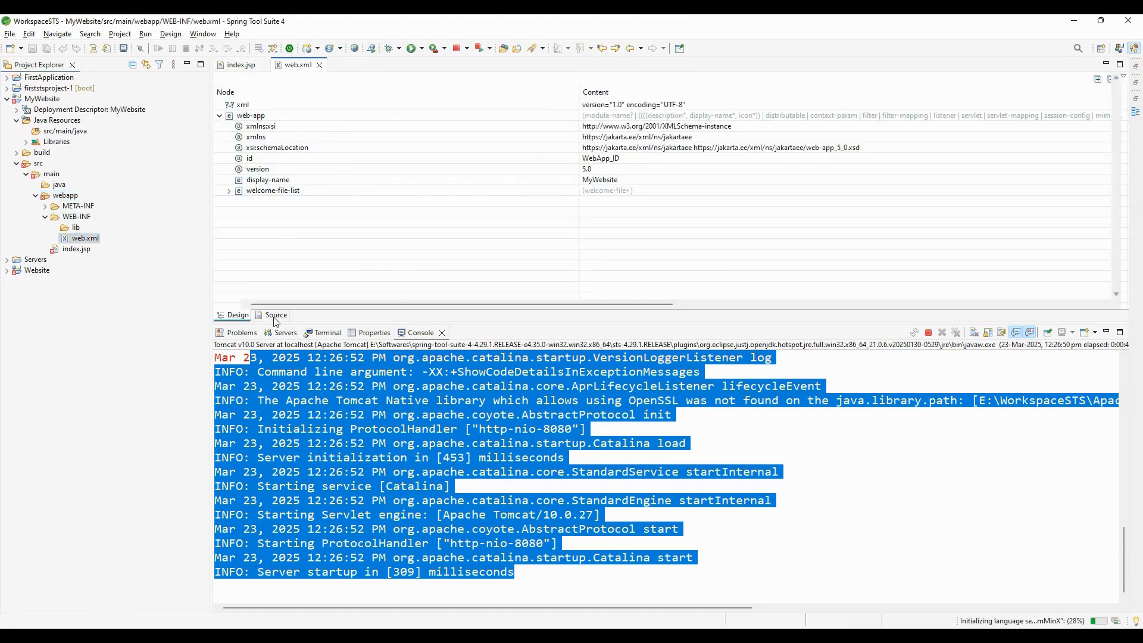
click(276, 315)
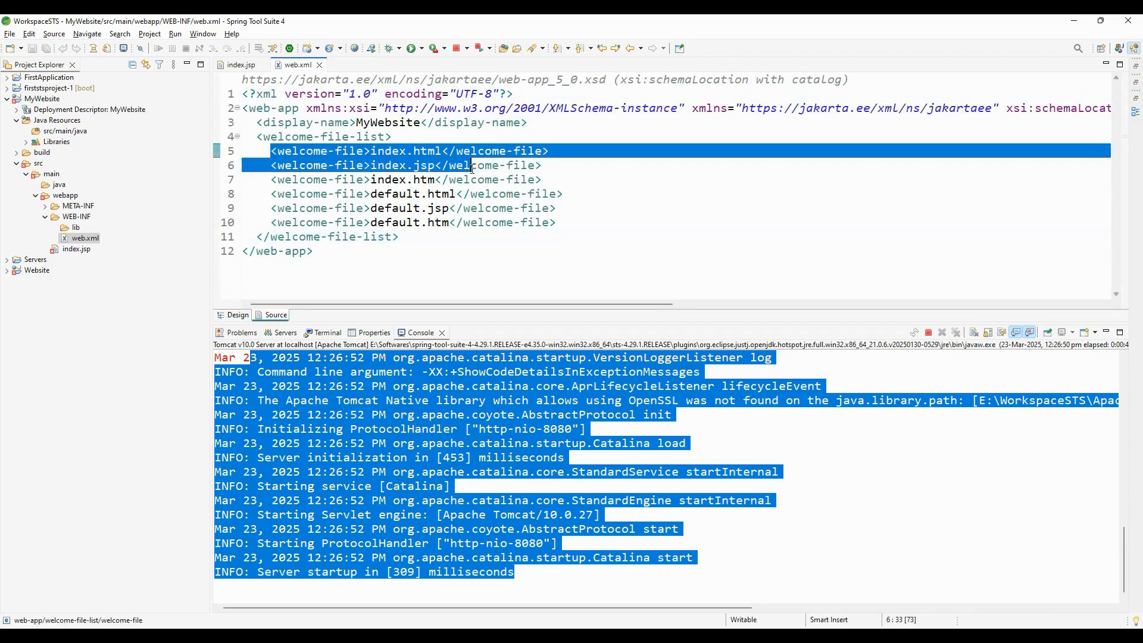
drag(472, 165, 556, 222)
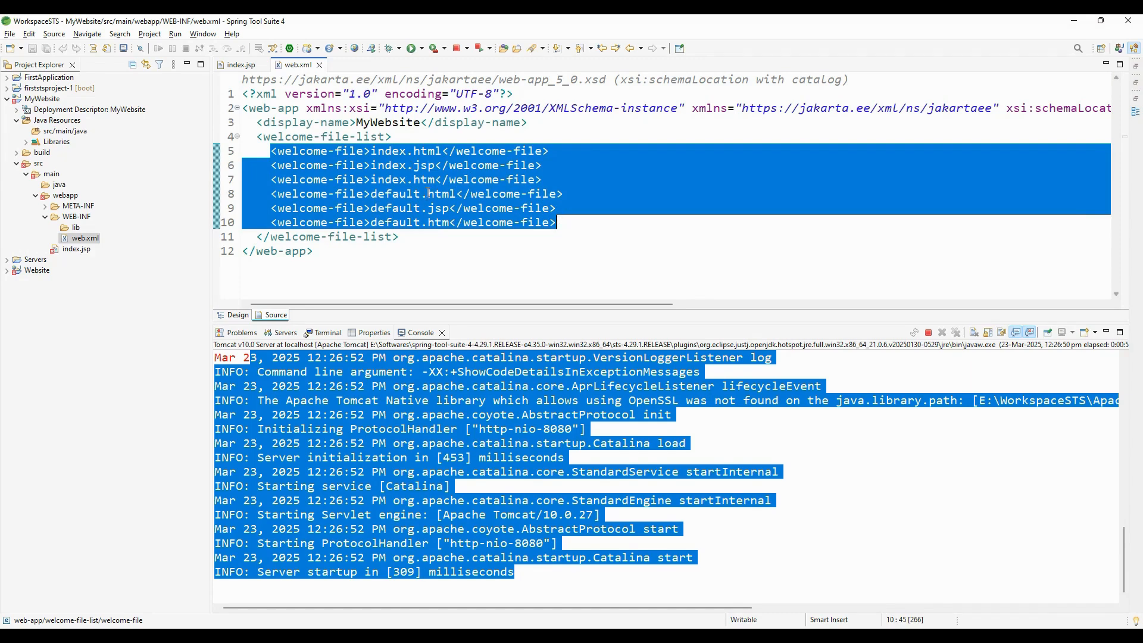
click(429, 194)
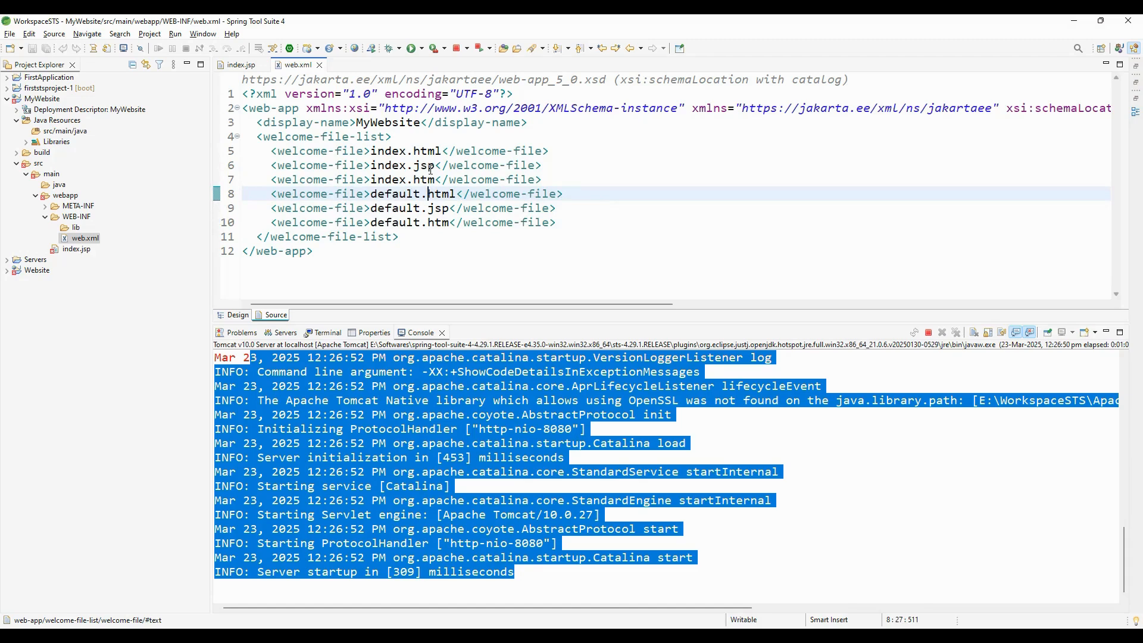